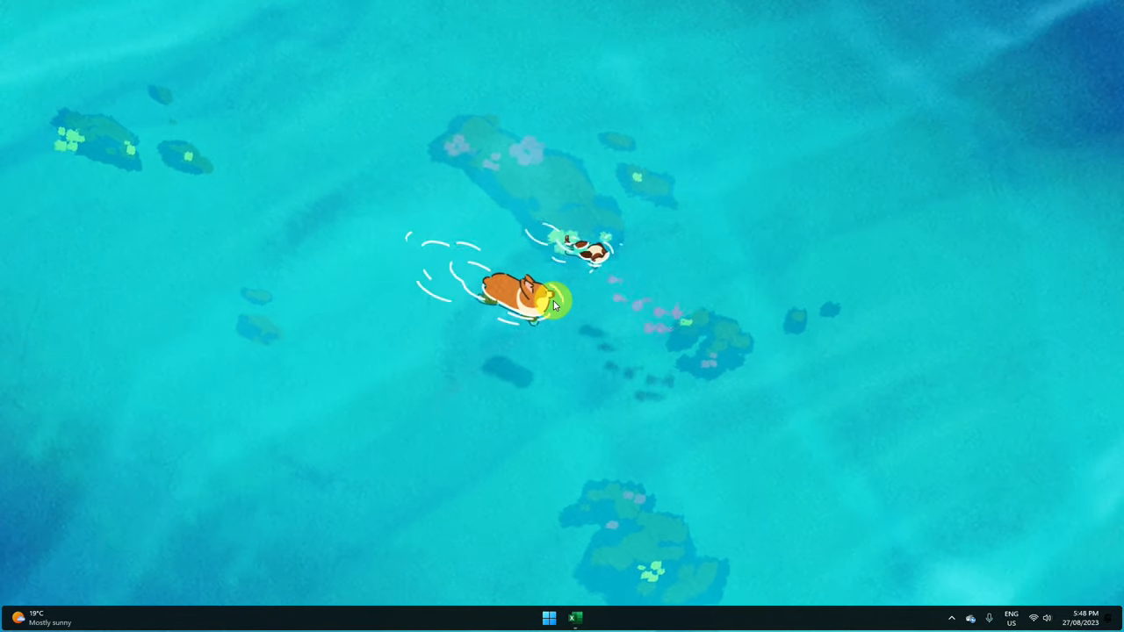
Step: Bring the Fancy a Date.xlsx workbook to the front from the Excel taskbar icon
{"action": "left_click", "coordinate": [575, 618]}
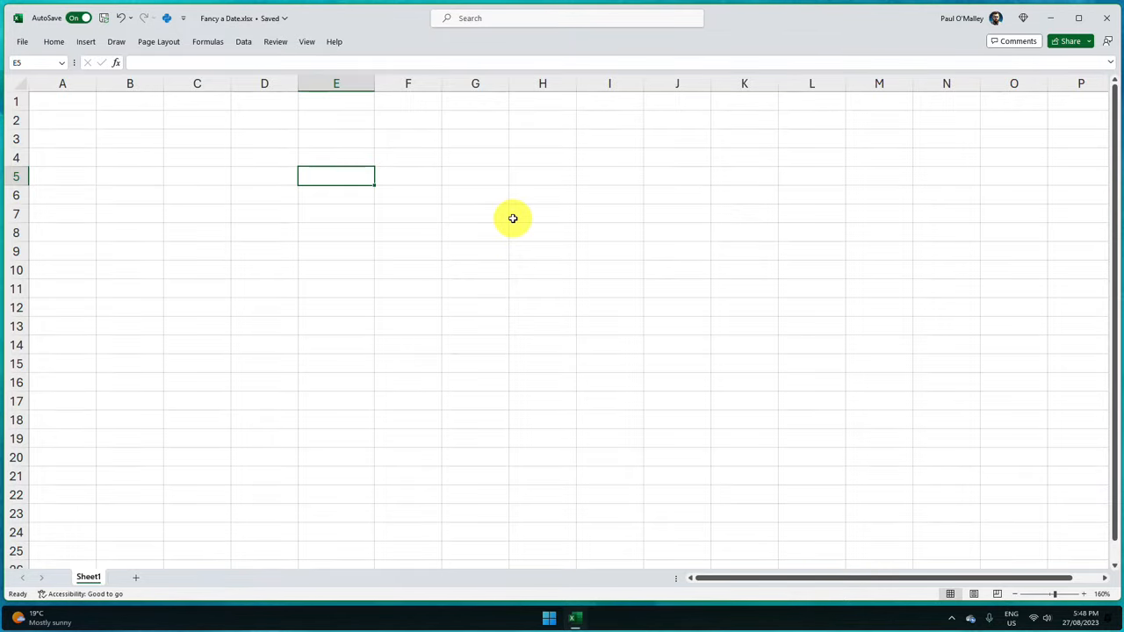
Step: Enter 15/11/2001, 21/11/2001, and today's date 27/08/2023 via Ctrl+; in column E
{"action": "type", "text": "15/"}
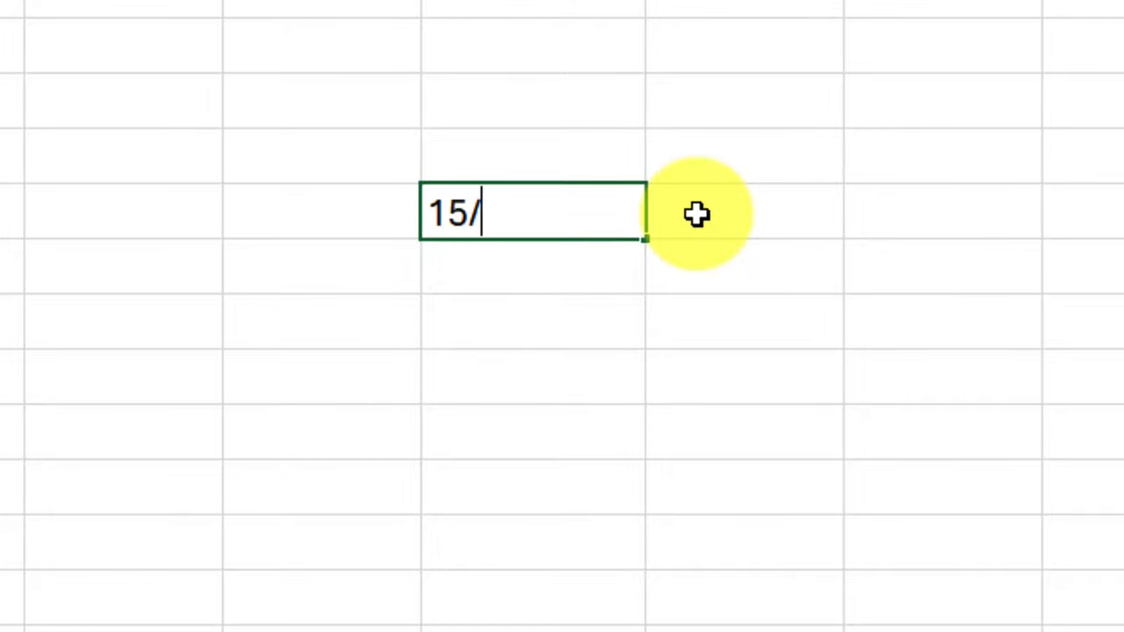
{"action": "type", "text": "11/2001"}
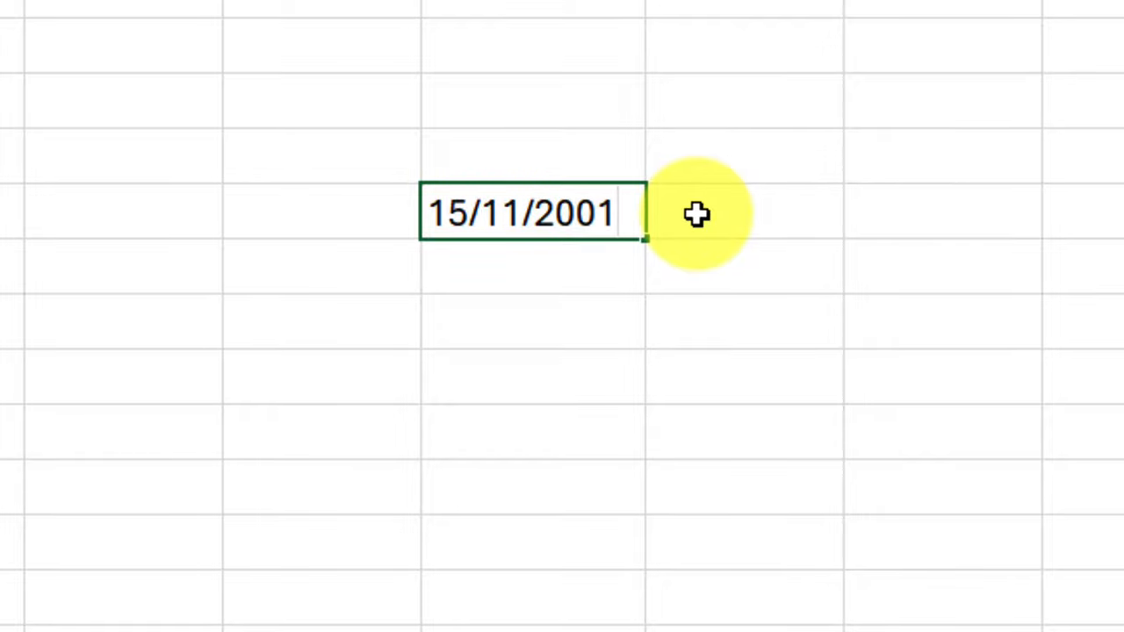
{"action": "key", "text": "enter"}
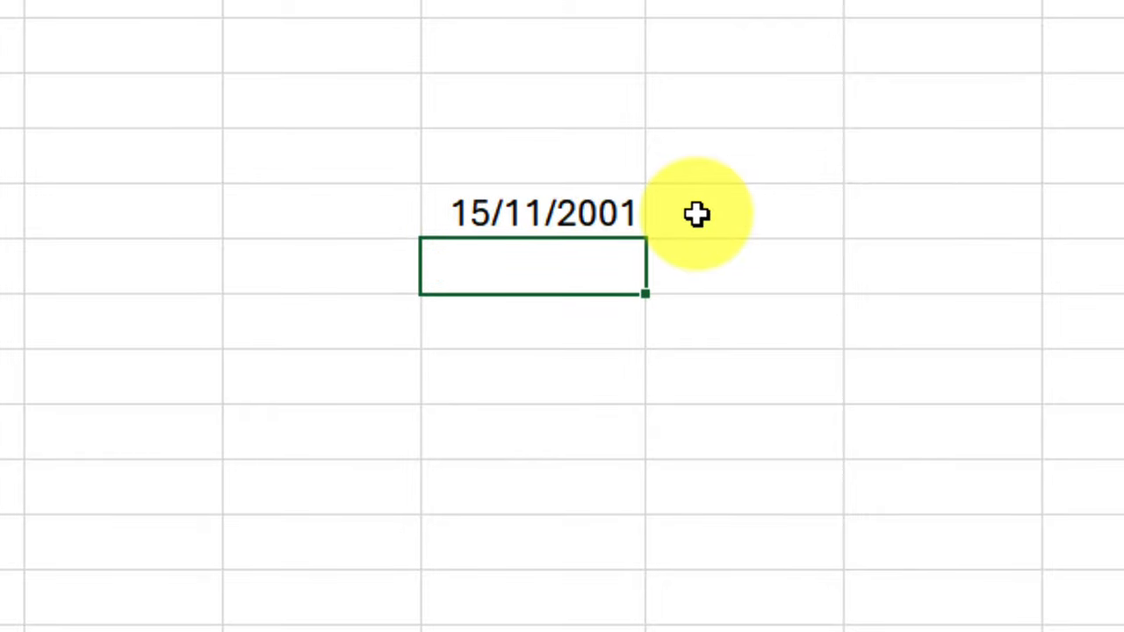
{"action": "type", "text": "21/11/2001"}
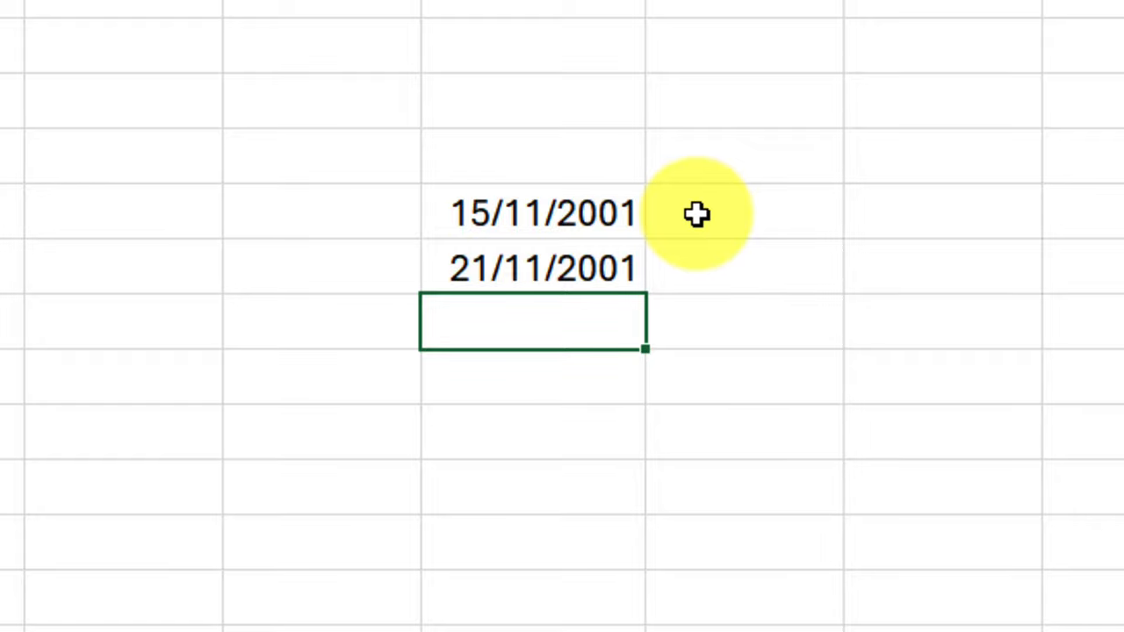
{"action": "key", "text": "ctrl+;"}
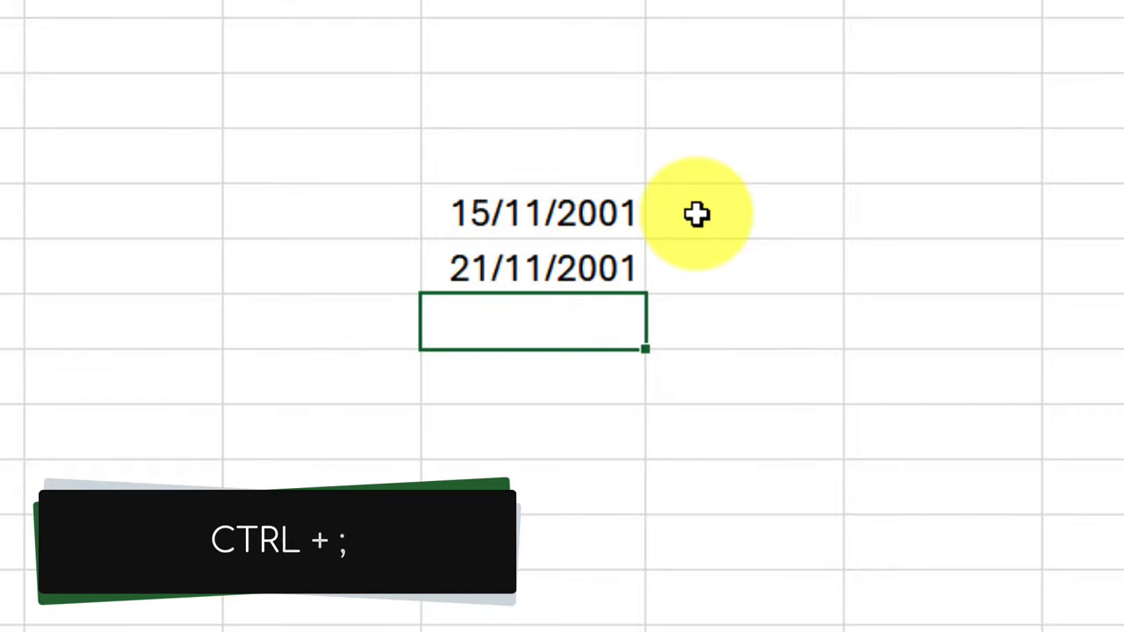
{"action": "key", "text": "ctrl+;"}
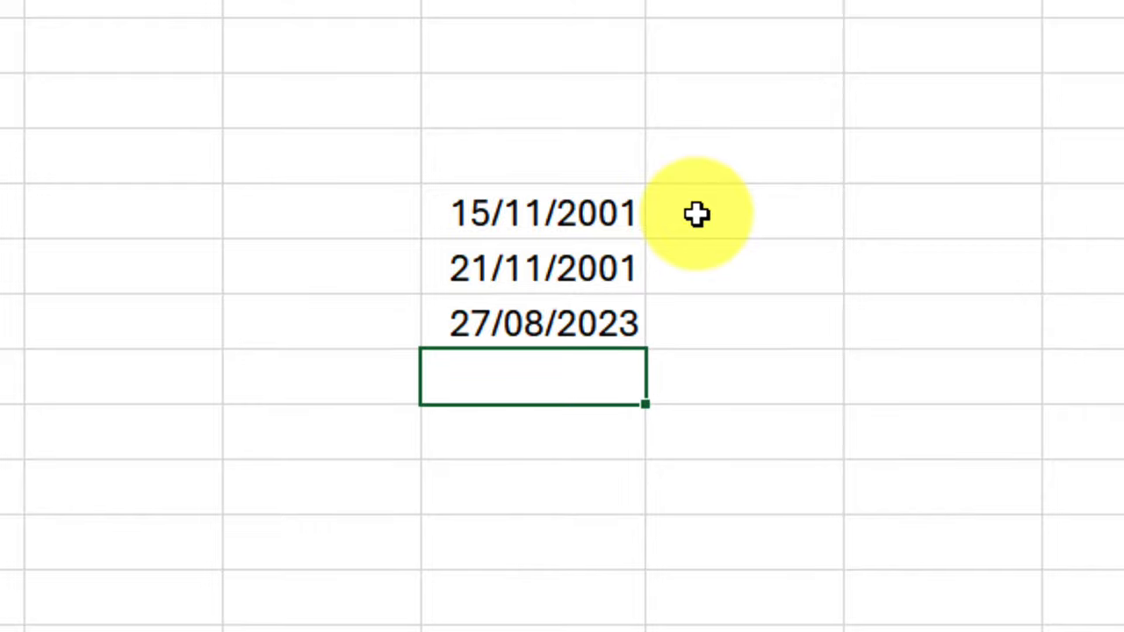
Step: Select the 15/11/2001 cell and show the Home tab's Add-ins dropdown
{"action": "left_click", "coordinate": [542, 213]}
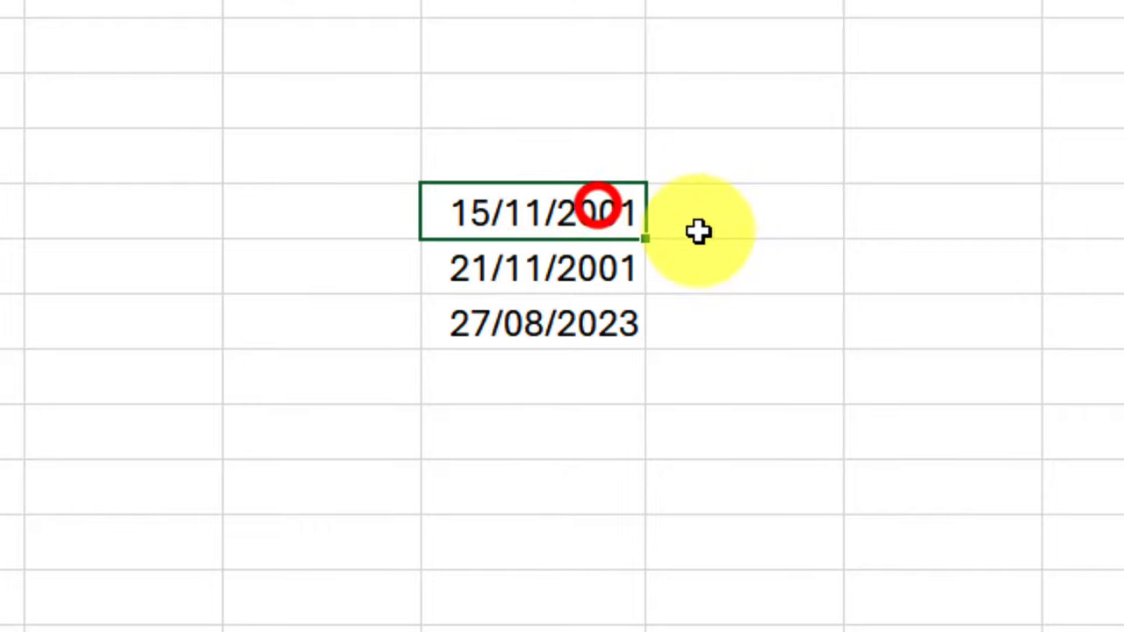
{"action": "mouse_move", "coordinate": [757, 245]}
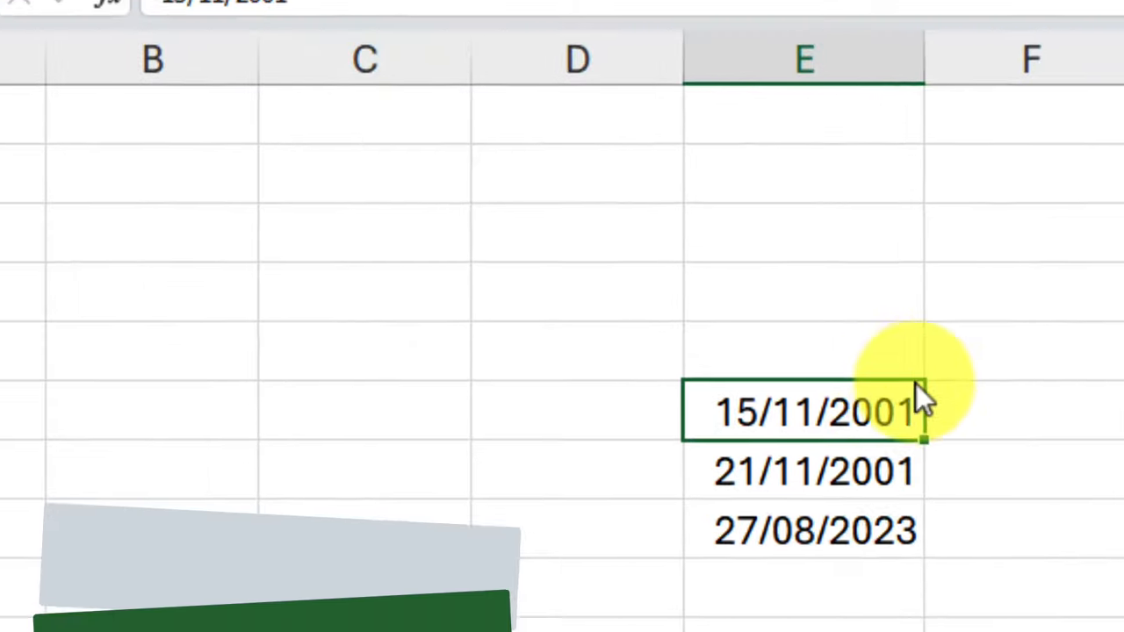
{"action": "left_click", "coordinate": [295, 144]}
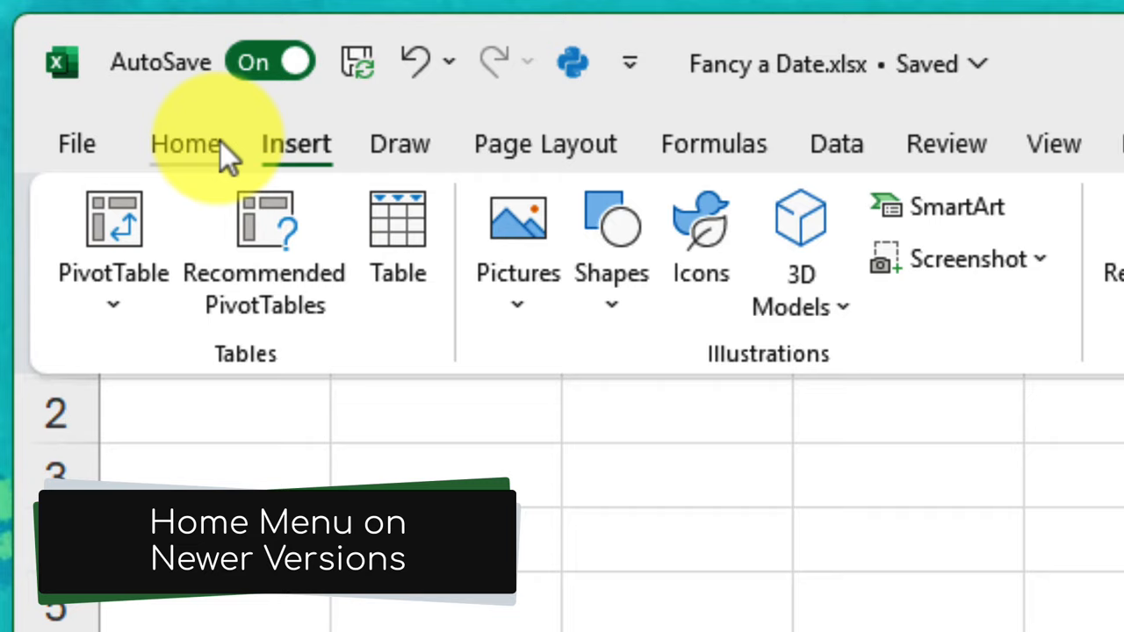
{"action": "left_click", "coordinate": [185, 143]}
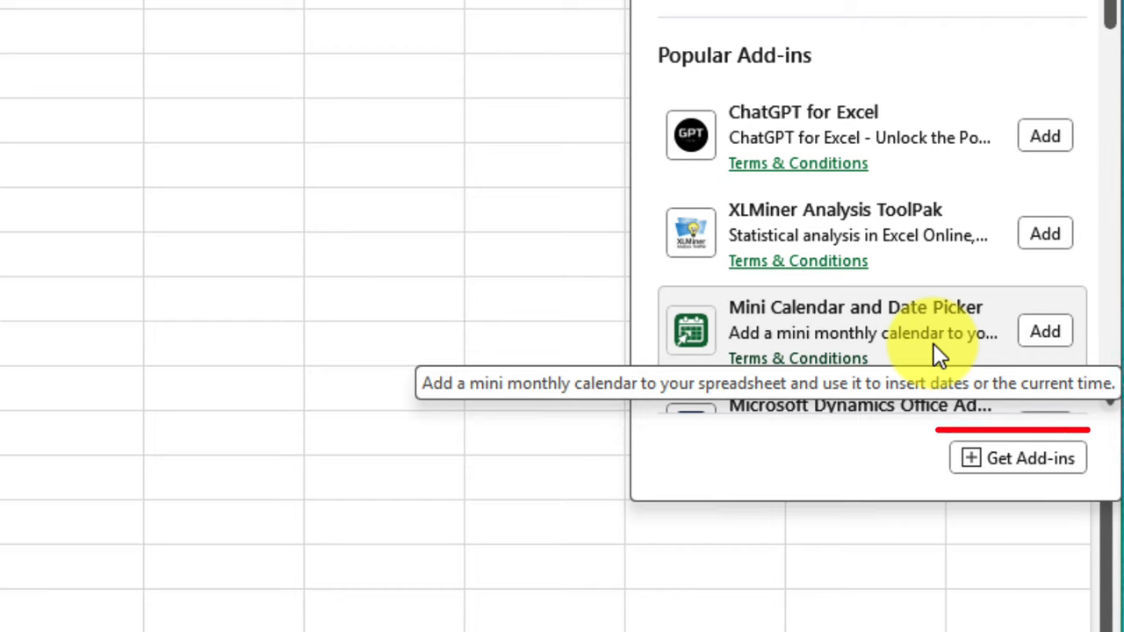
{"action": "mouse_move", "coordinate": [1045, 465]}
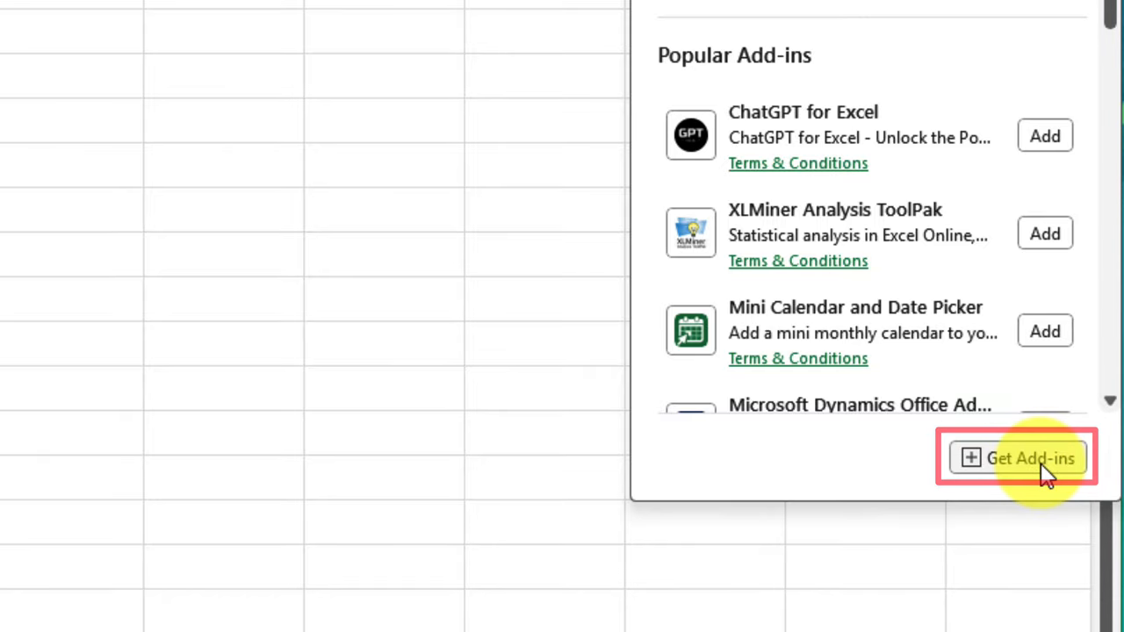
Step: Search the Office Add-ins store for 'mini calendar' to find Mini Calendar and Date Picker
{"action": "left_click", "coordinate": [1017, 458]}
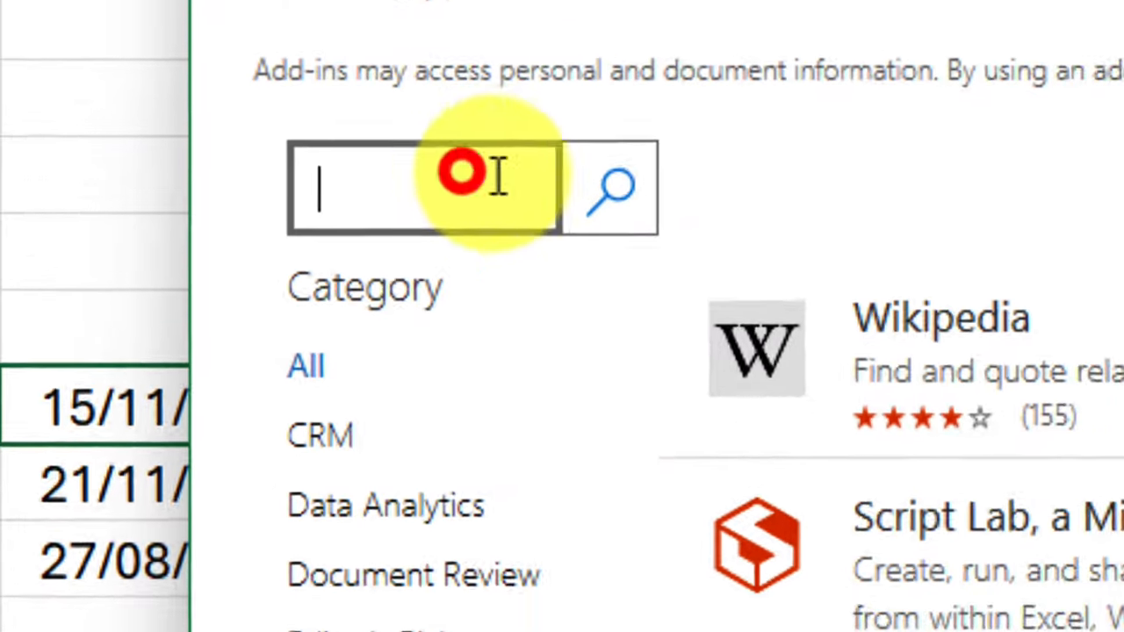
{"action": "type", "text": "mini"}
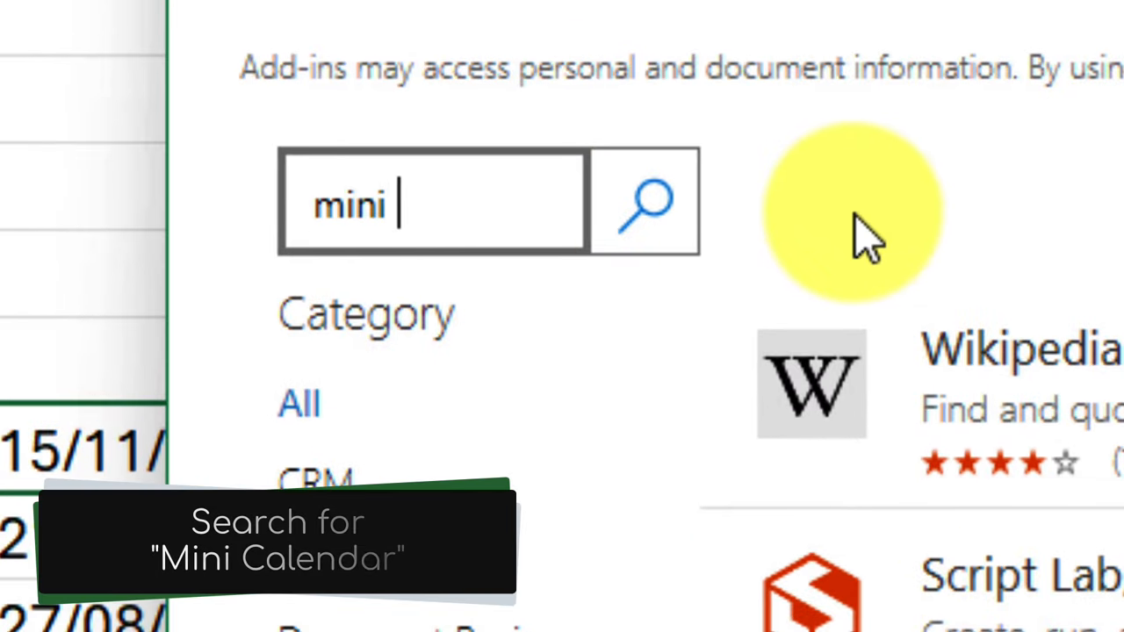
{"action": "type", "text": "calendar"}
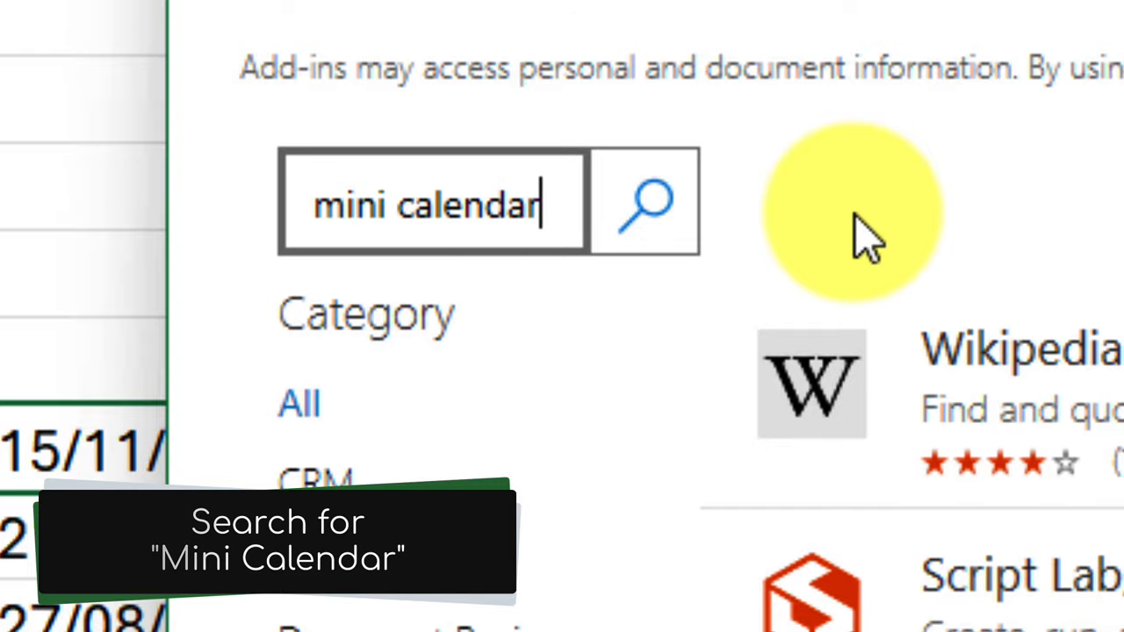
{"action": "left_click", "coordinate": [644, 202]}
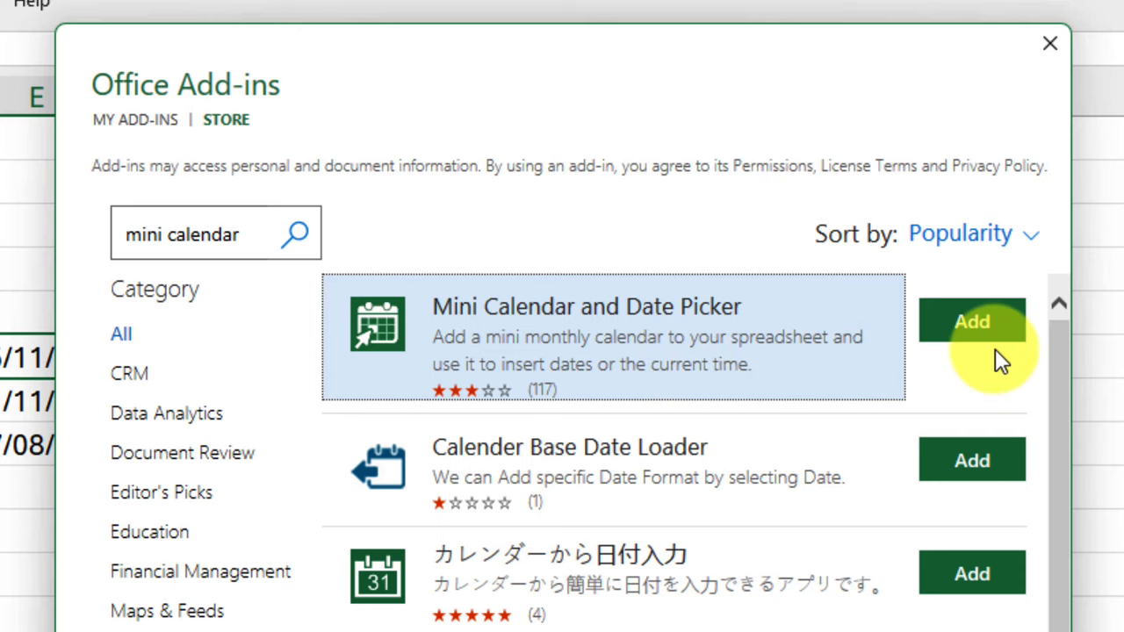
{"action": "mouse_move", "coordinate": [738, 364]}
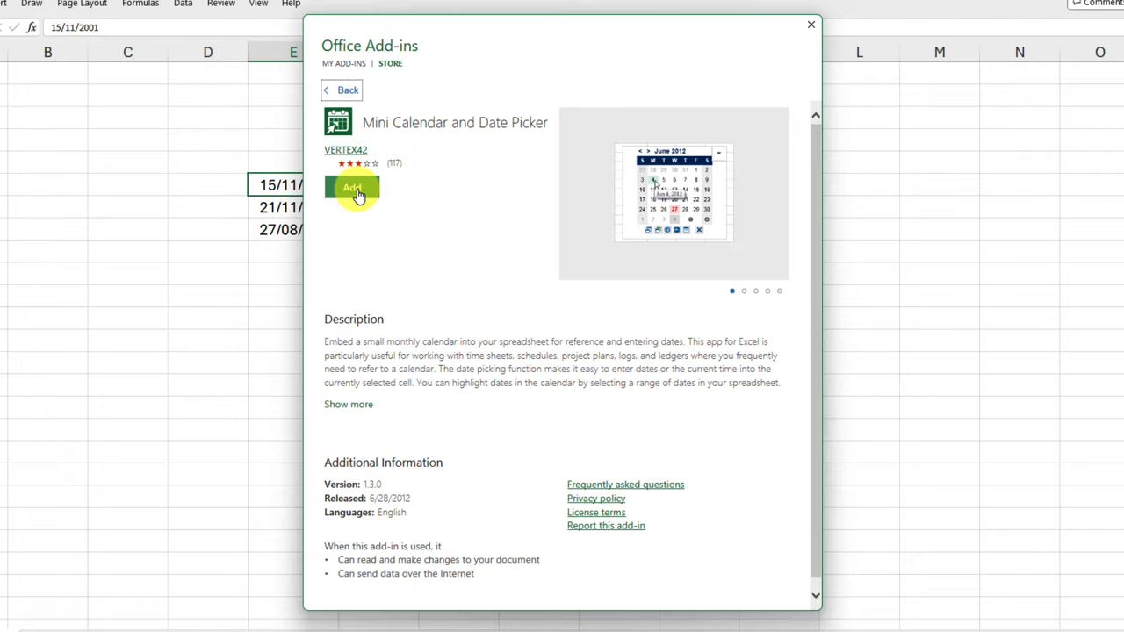
Step: Install Mini Calendar and Date Picker and delete the calendar it places on the sheet
{"action": "left_click", "coordinate": [352, 188]}
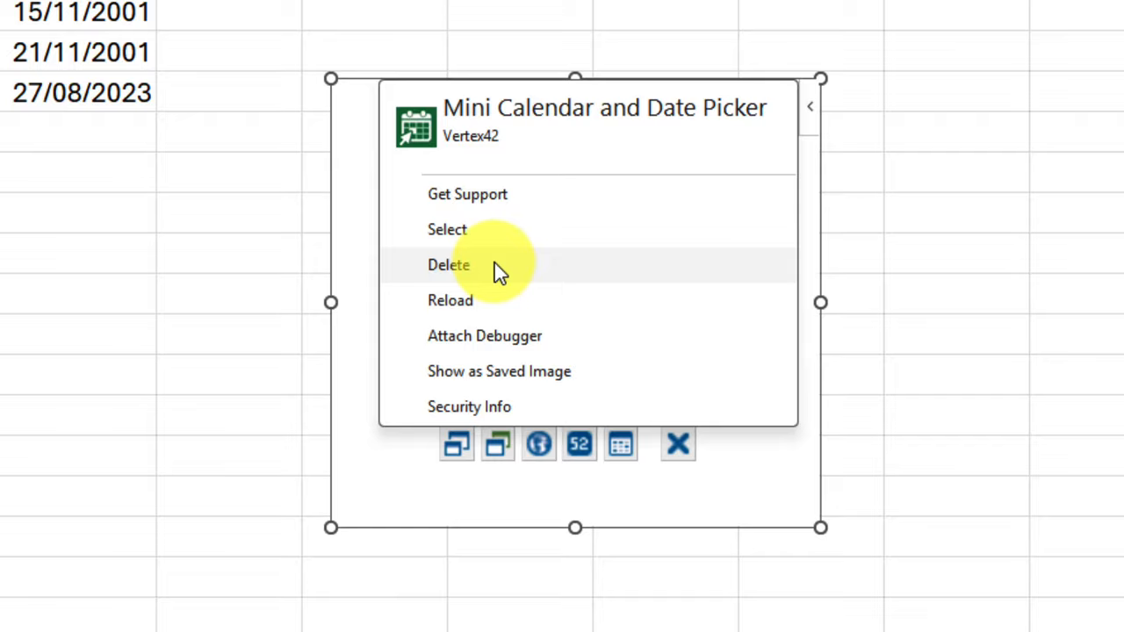
{"action": "left_click", "coordinate": [448, 264]}
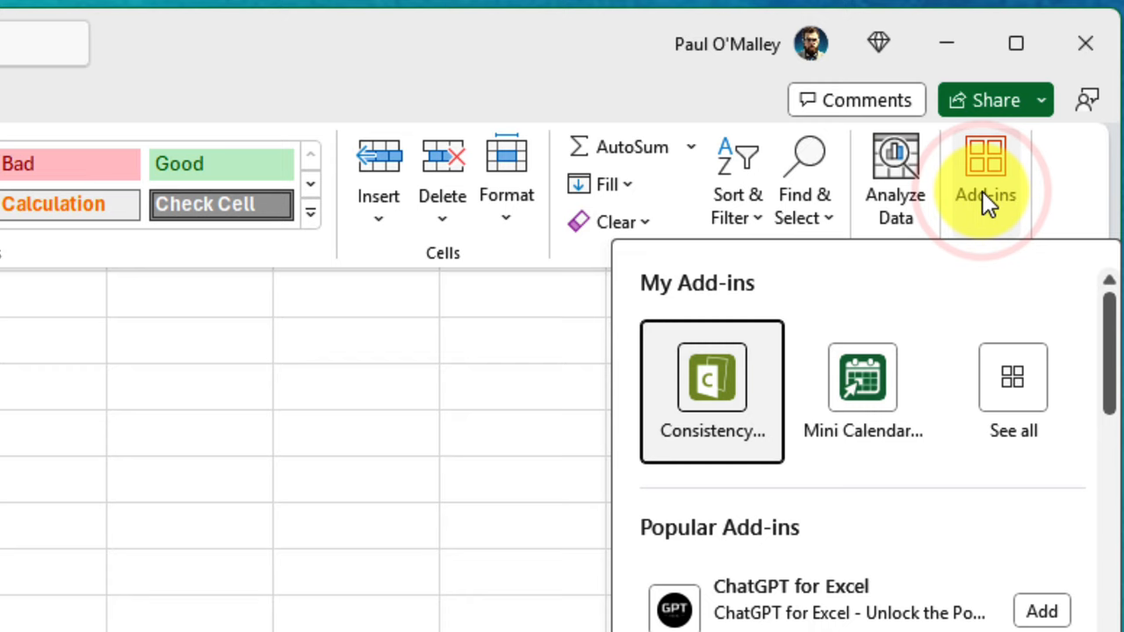
{"action": "mouse_move", "coordinate": [862, 391]}
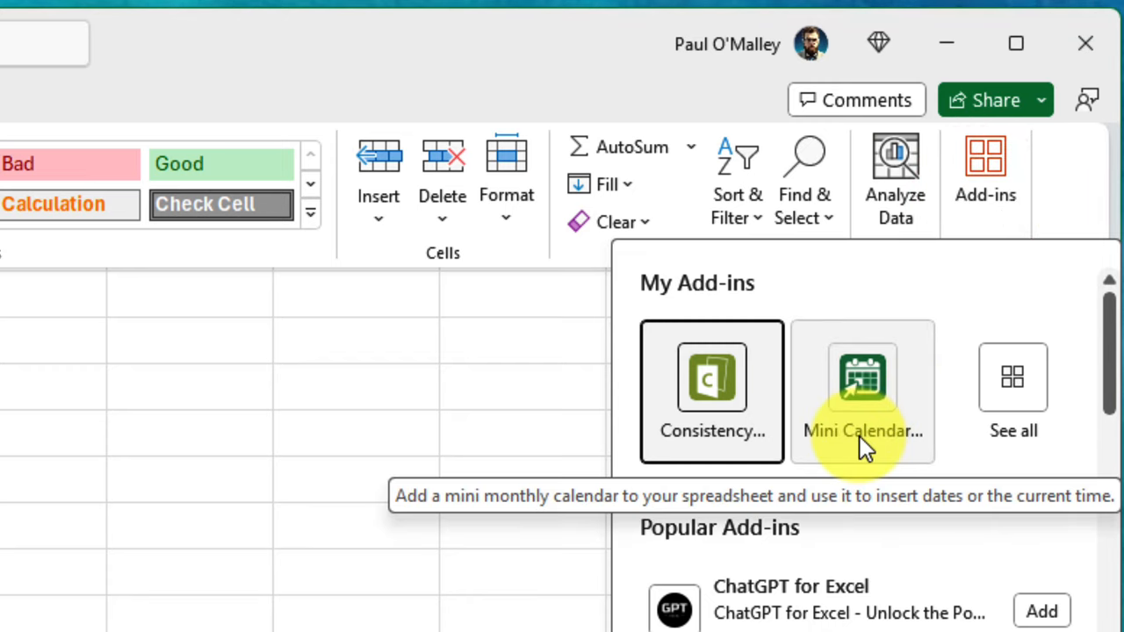
{"action": "mouse_move", "coordinate": [1013, 386]}
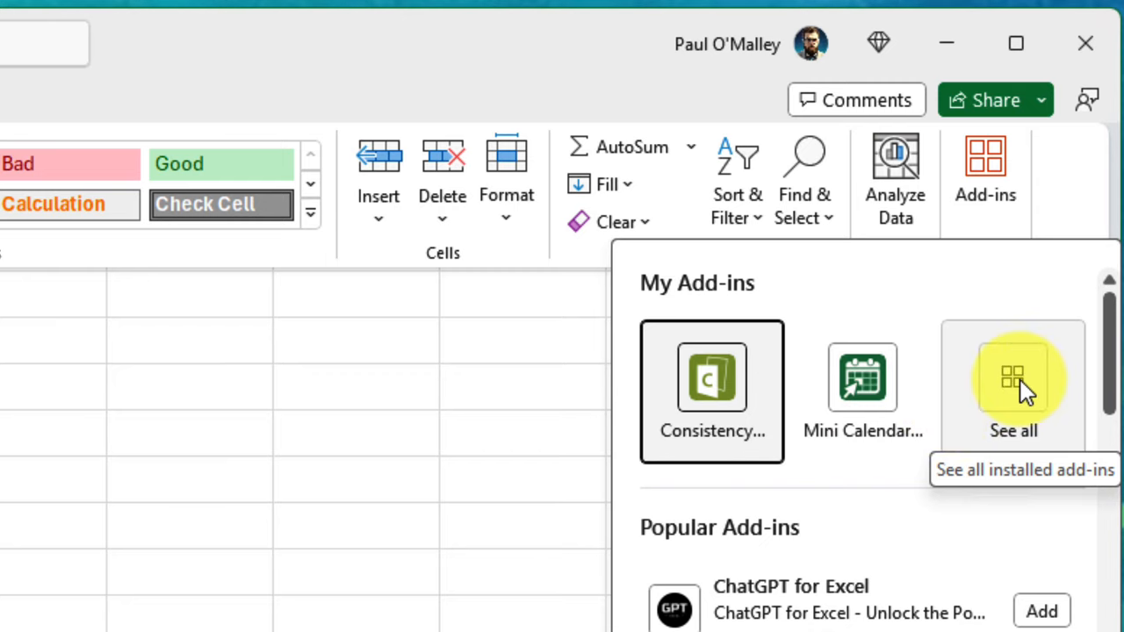
Step: Review all installed add-ins, then relaunch Mini Calendar and Date Picker from Home > Add-ins
{"action": "left_click", "coordinate": [1012, 382]}
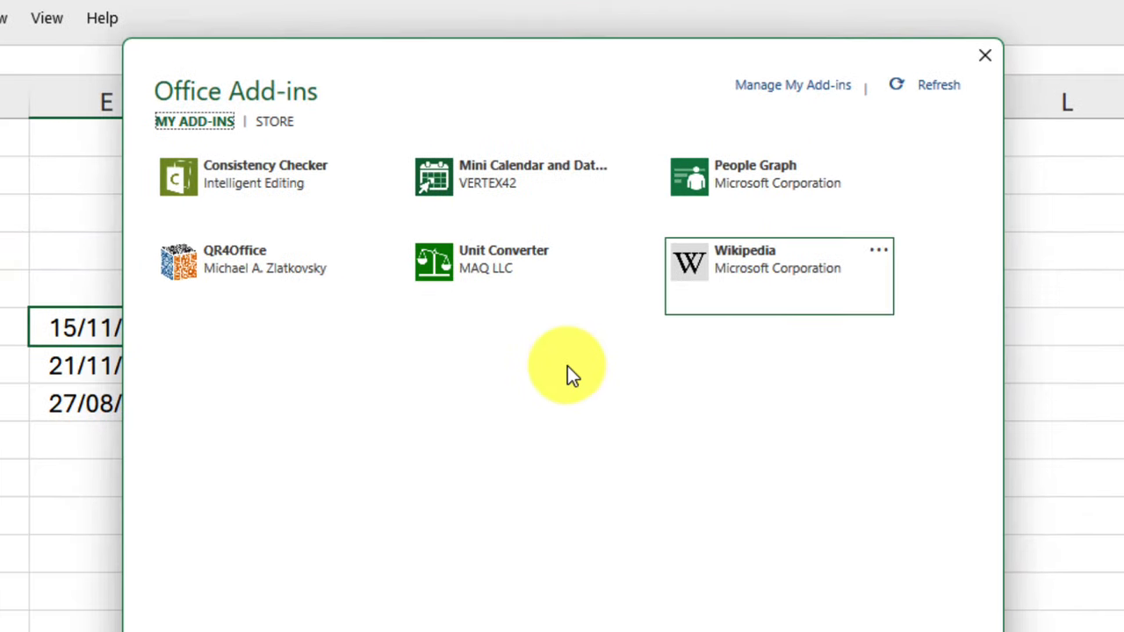
{"action": "left_click", "coordinate": [984, 56]}
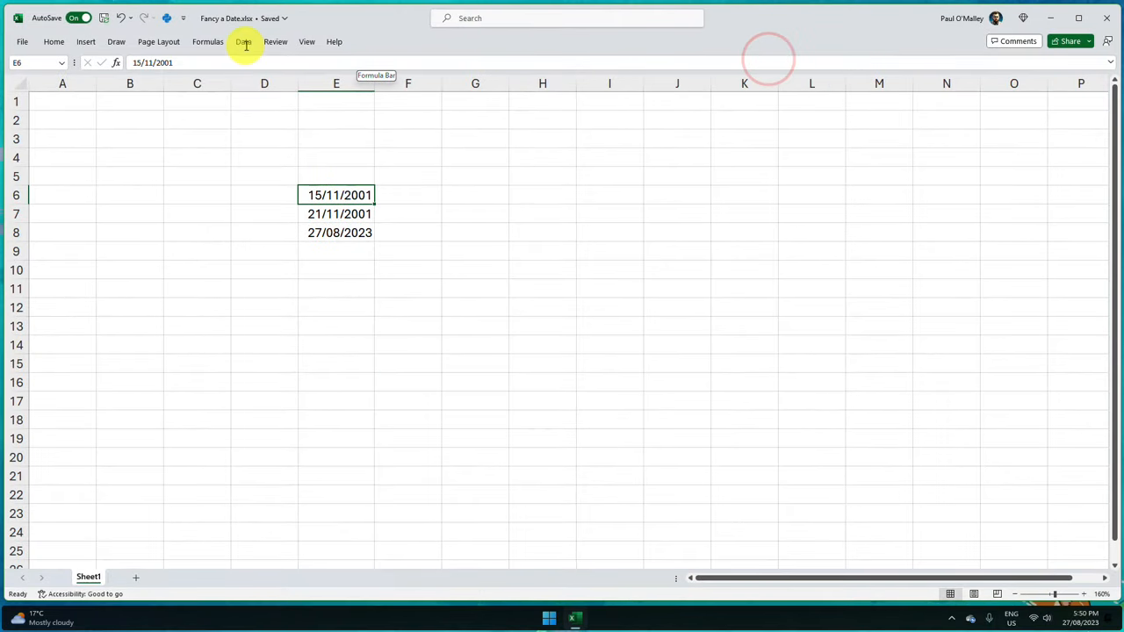
{"action": "left_click", "coordinate": [54, 42]}
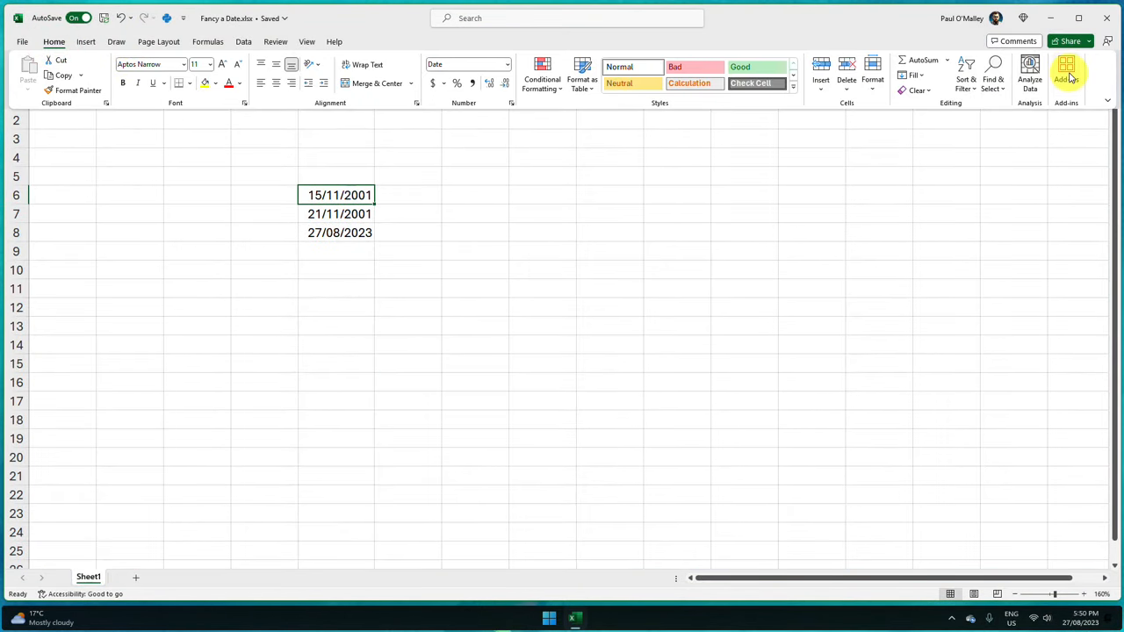
{"action": "left_click", "coordinate": [1066, 74]}
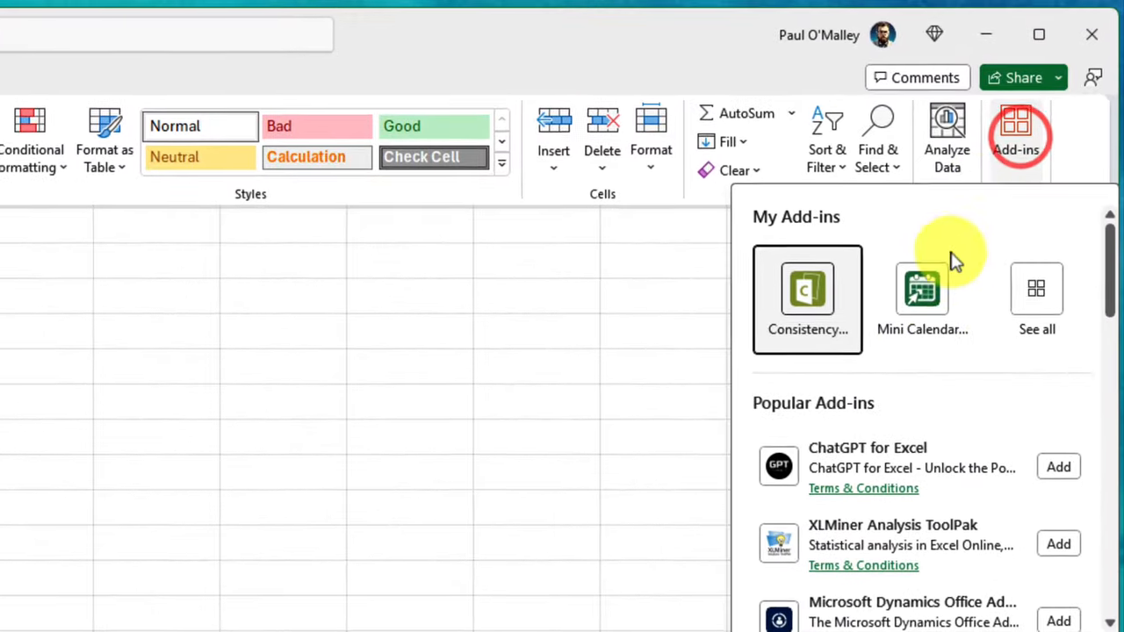
{"action": "mouse_move", "coordinate": [921, 303]}
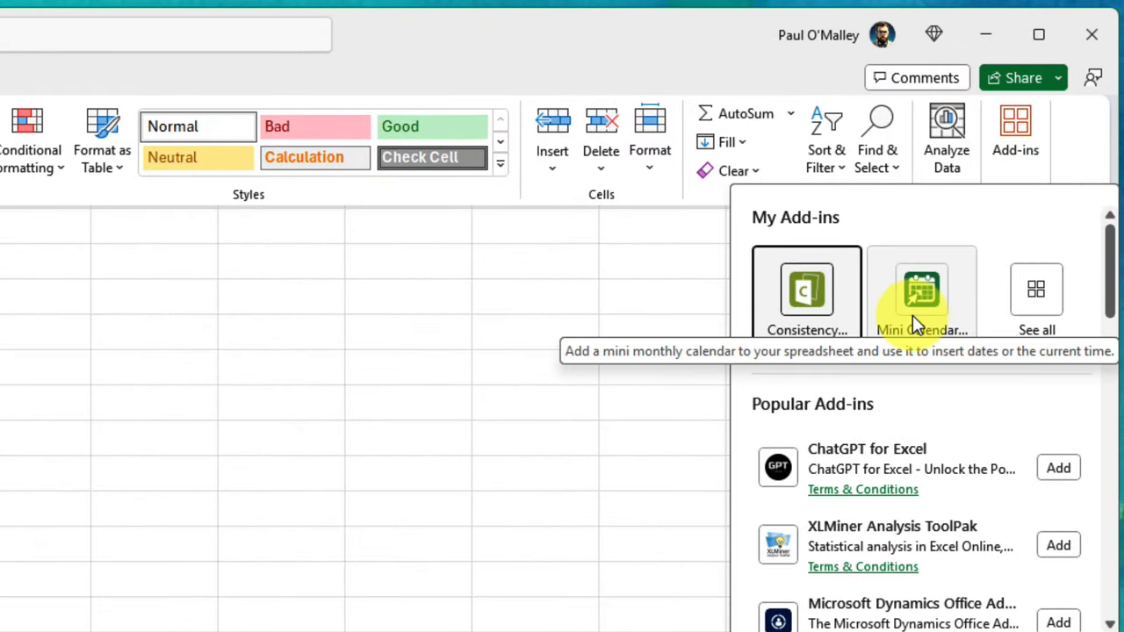
{"action": "left_click", "coordinate": [921, 294]}
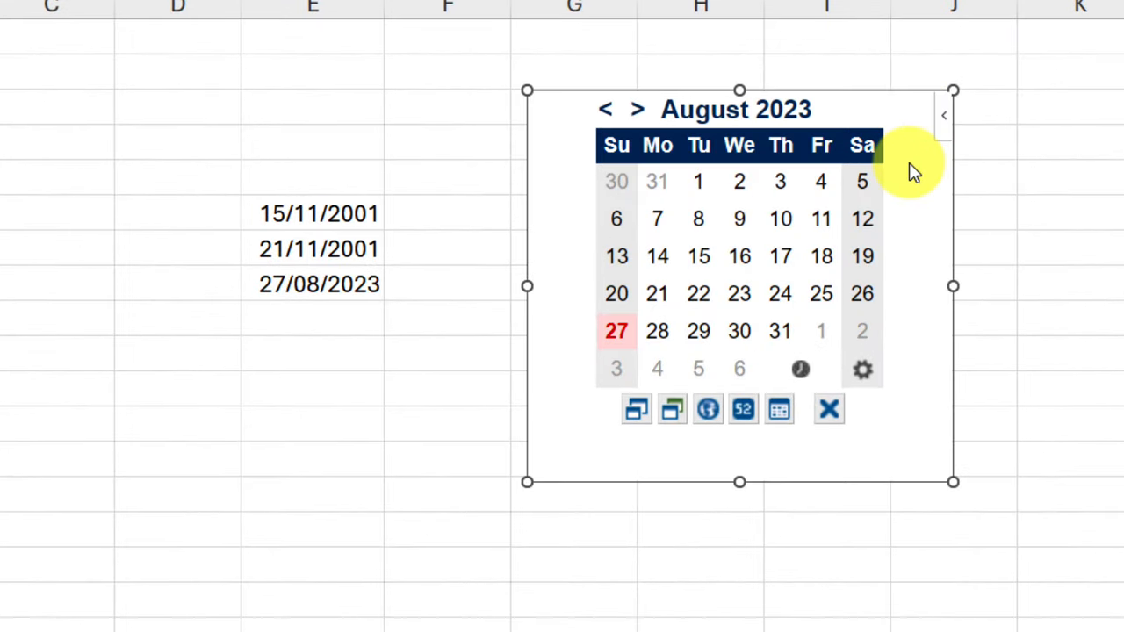
{"action": "mouse_move", "coordinate": [770, 208]}
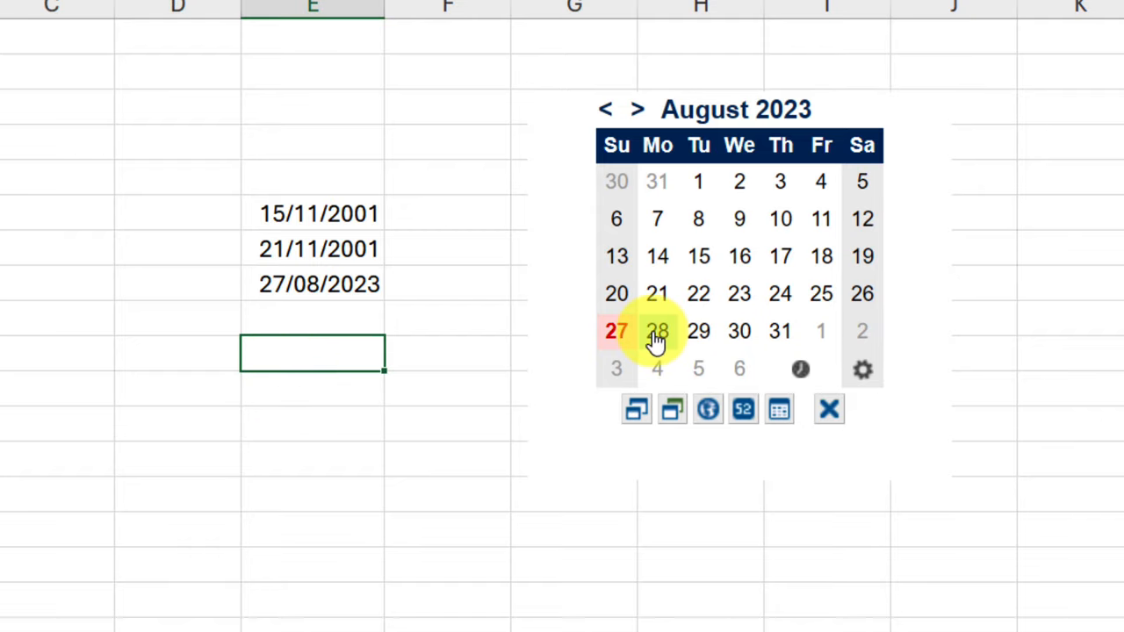
Step: Pick 28/08/2023, 11/09/2023, 19/09/2023, 26/09/2023 and 28/05/2024 from the calendar into column E
{"action": "left_click", "coordinate": [657, 331]}
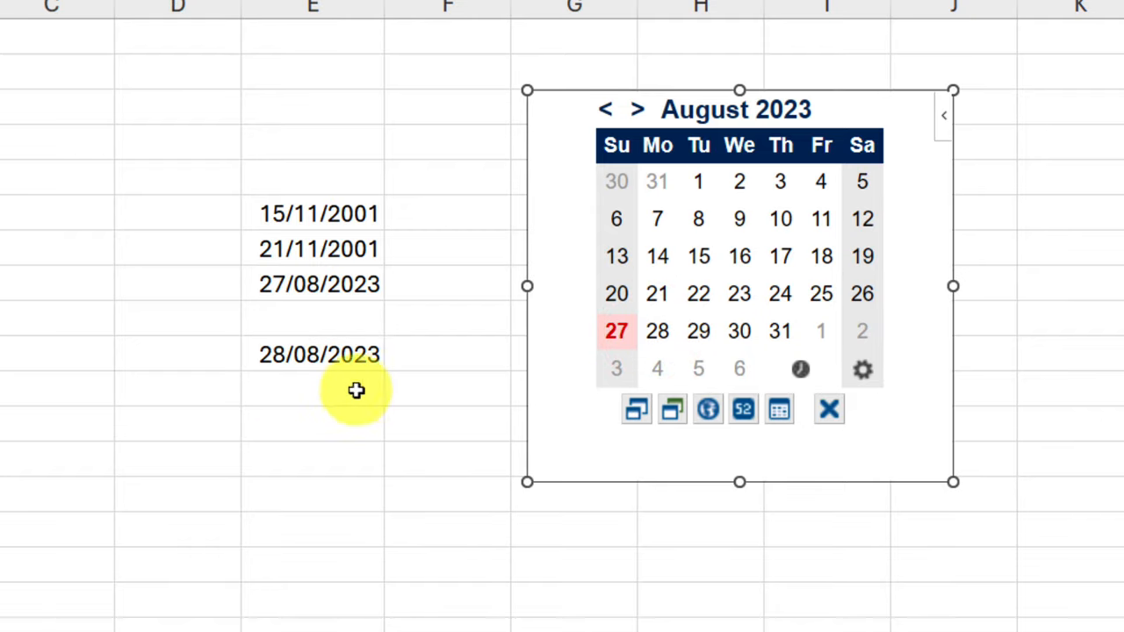
{"action": "left_click", "coordinate": [638, 109]}
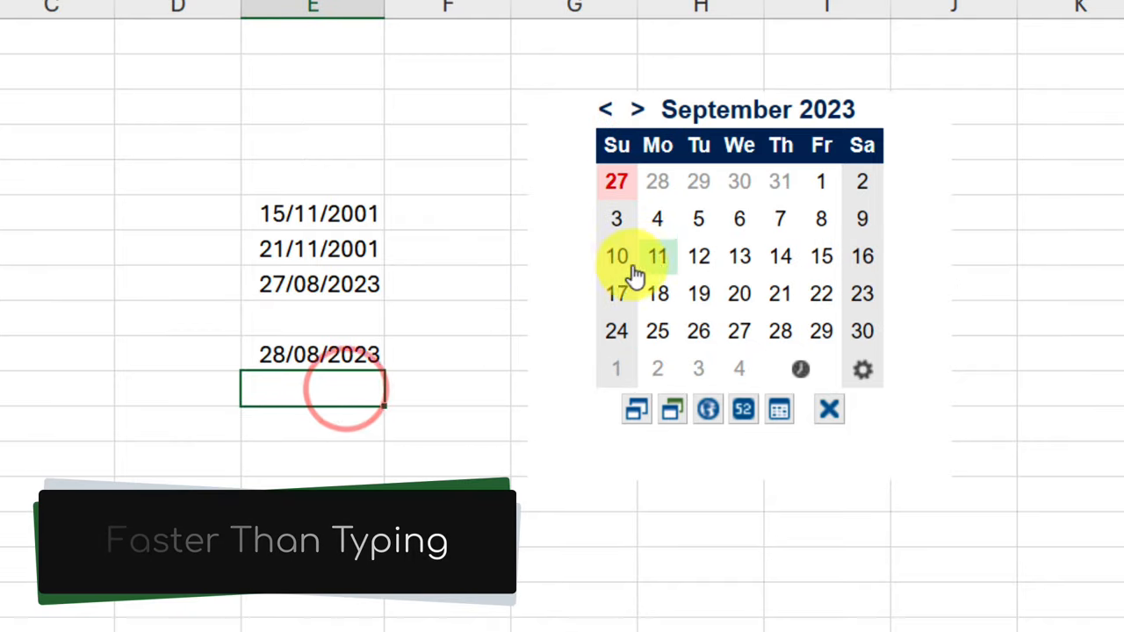
{"action": "left_click", "coordinate": [658, 255]}
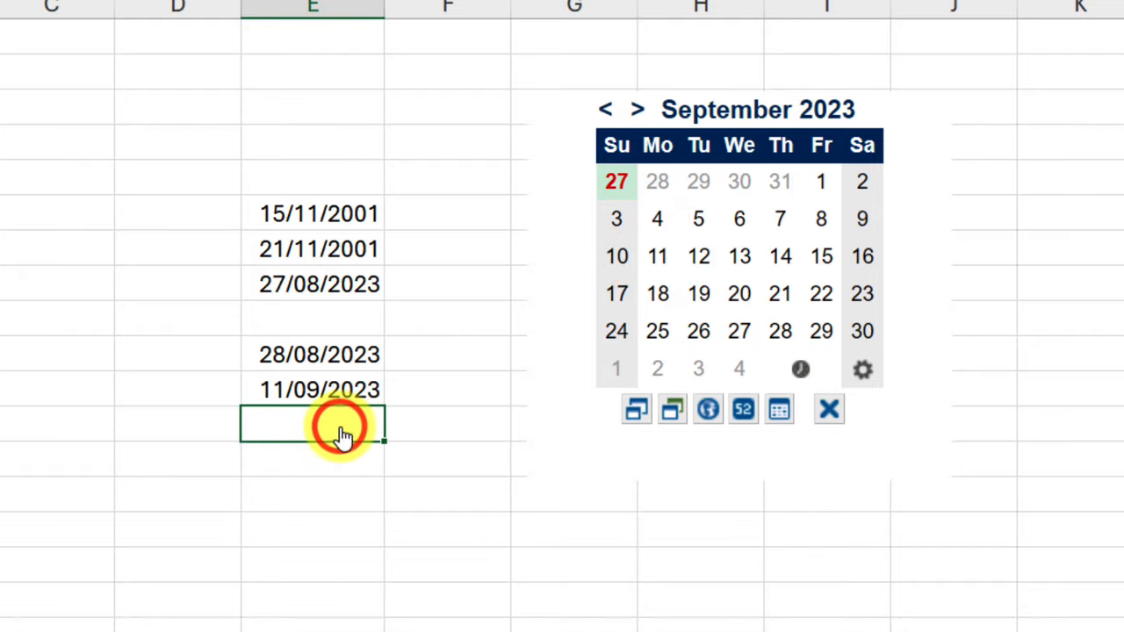
{"action": "left_click", "coordinate": [698, 293]}
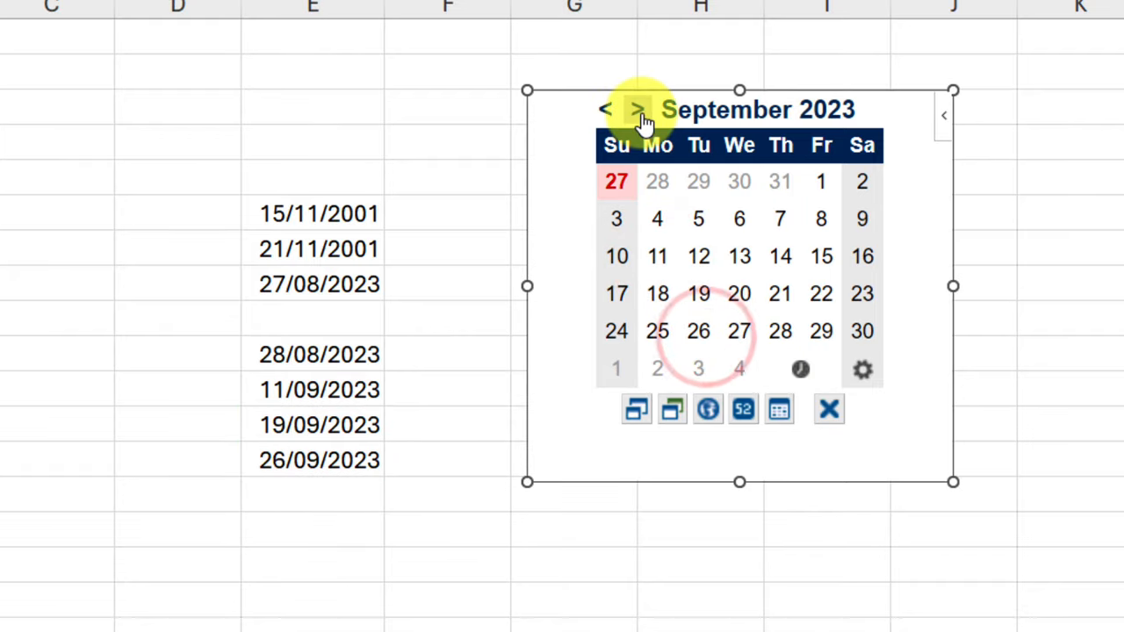
{"action": "left_click", "coordinate": [638, 109]}
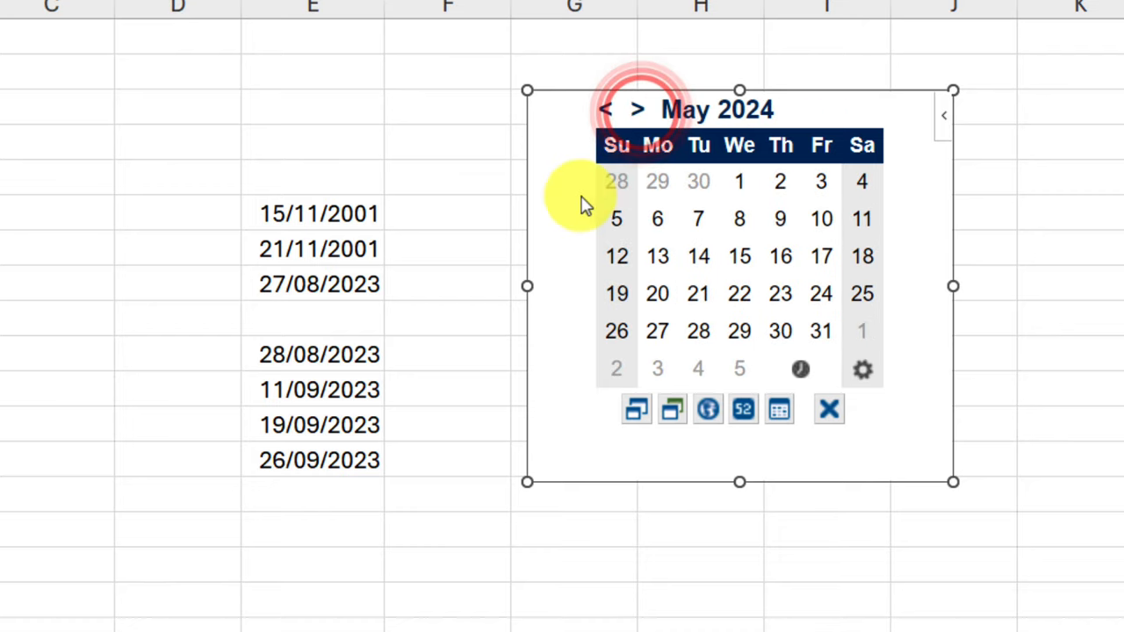
{"action": "left_click", "coordinate": [698, 331]}
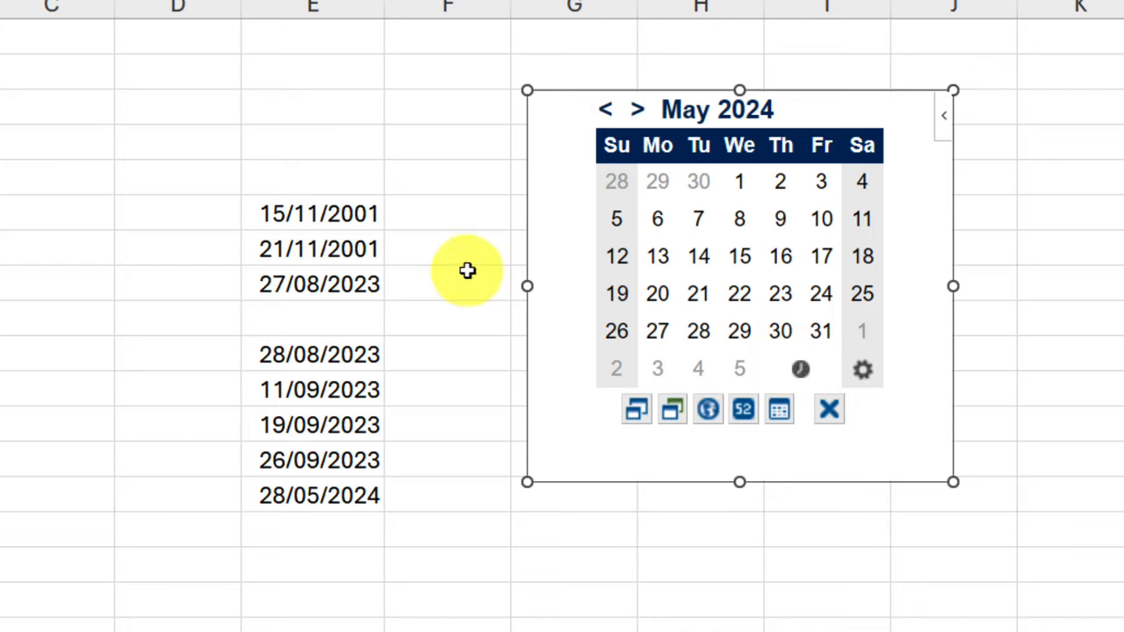
{"action": "left_click", "coordinate": [447, 284]}
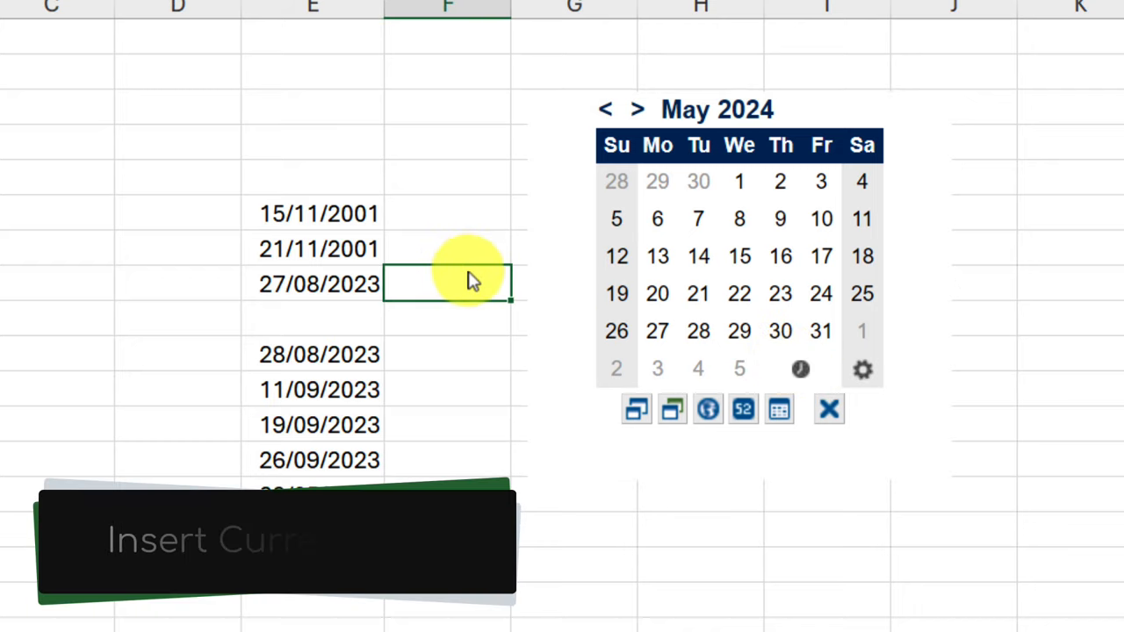
{"action": "mouse_move", "coordinate": [800, 369]}
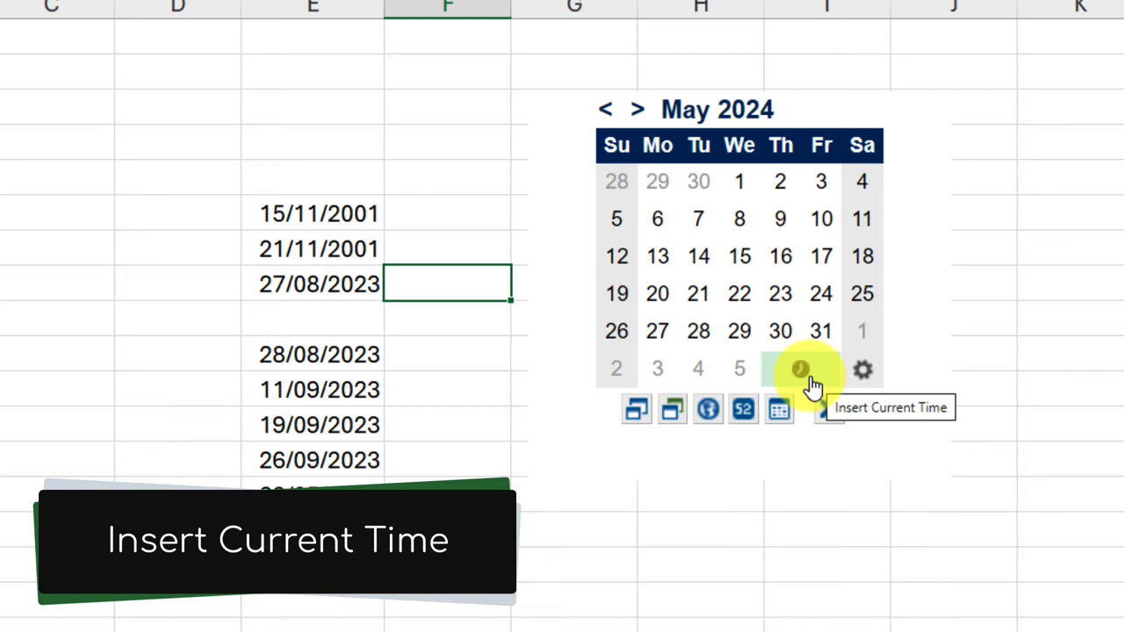
Step: Insert the current time, 5:51 PM, beside 27/08/2023 with the calendar's clock button
{"action": "left_click", "coordinate": [800, 369]}
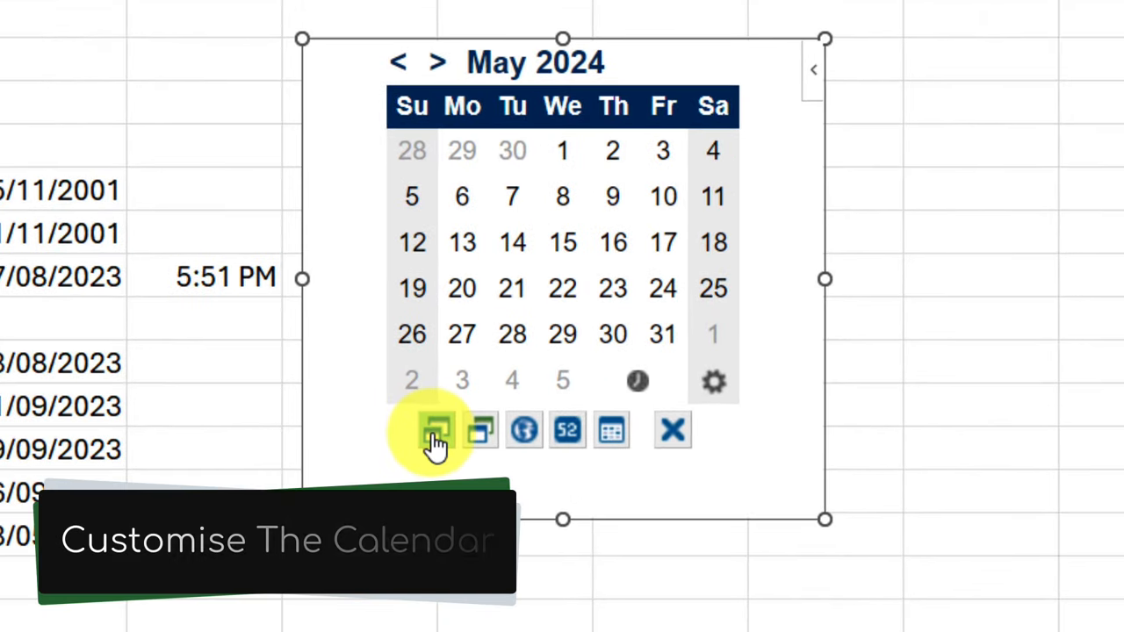
Step: Shrink the Mini Calendar to compact size, then stretch its frame back to full size
{"action": "left_click", "coordinate": [437, 430]}
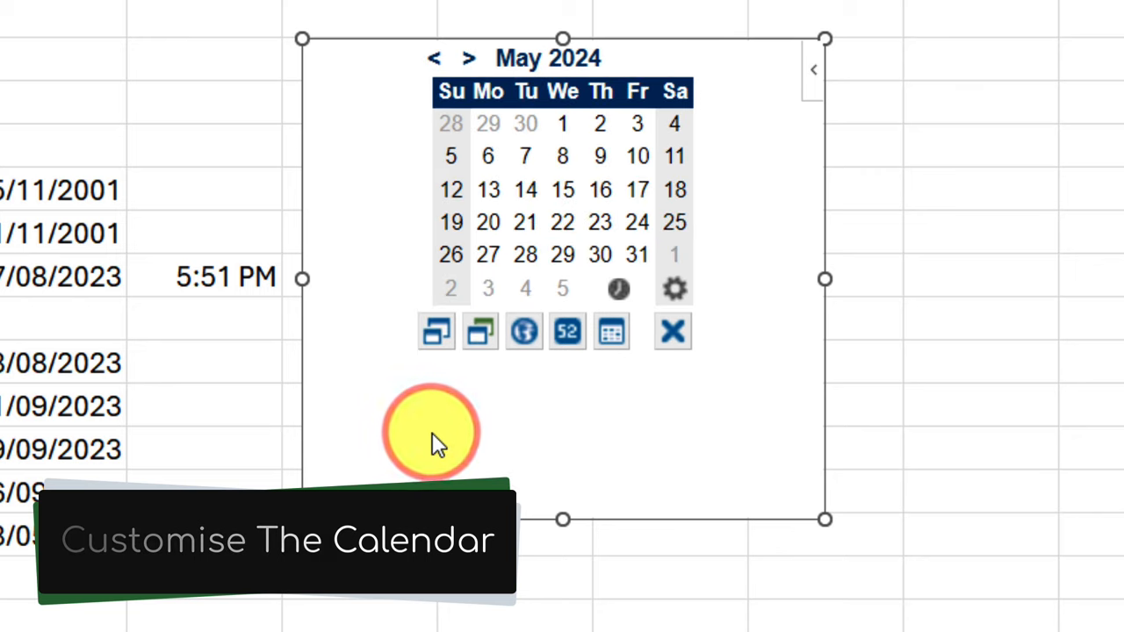
{"action": "left_click", "coordinate": [567, 331]}
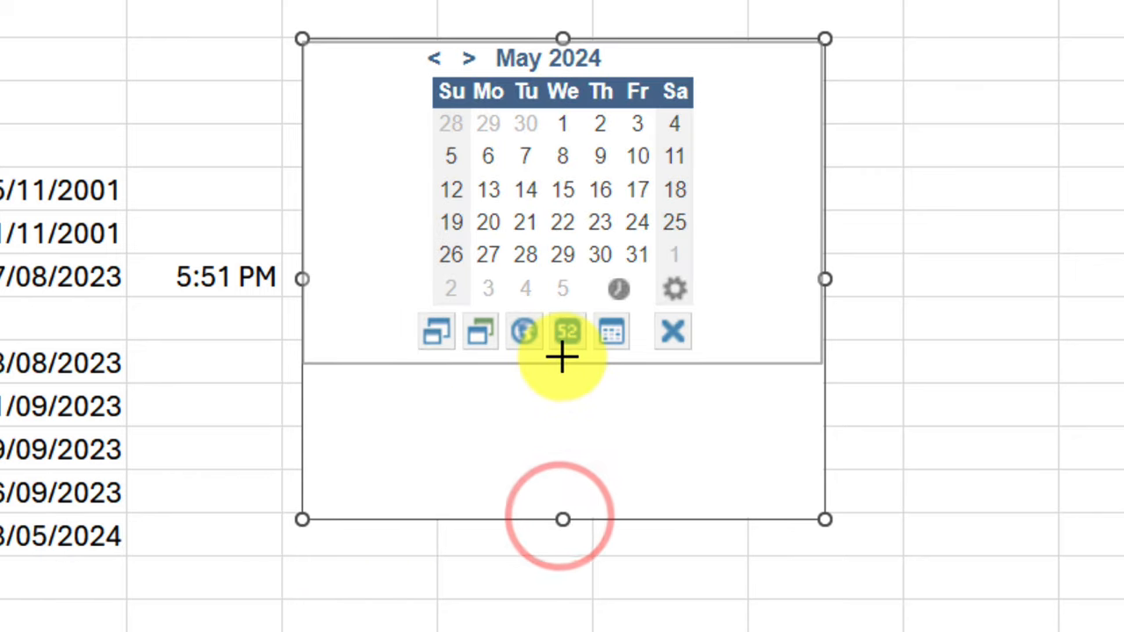
{"action": "left_click_drag", "start_coordinate": [562, 518], "coordinate": [562, 364]}
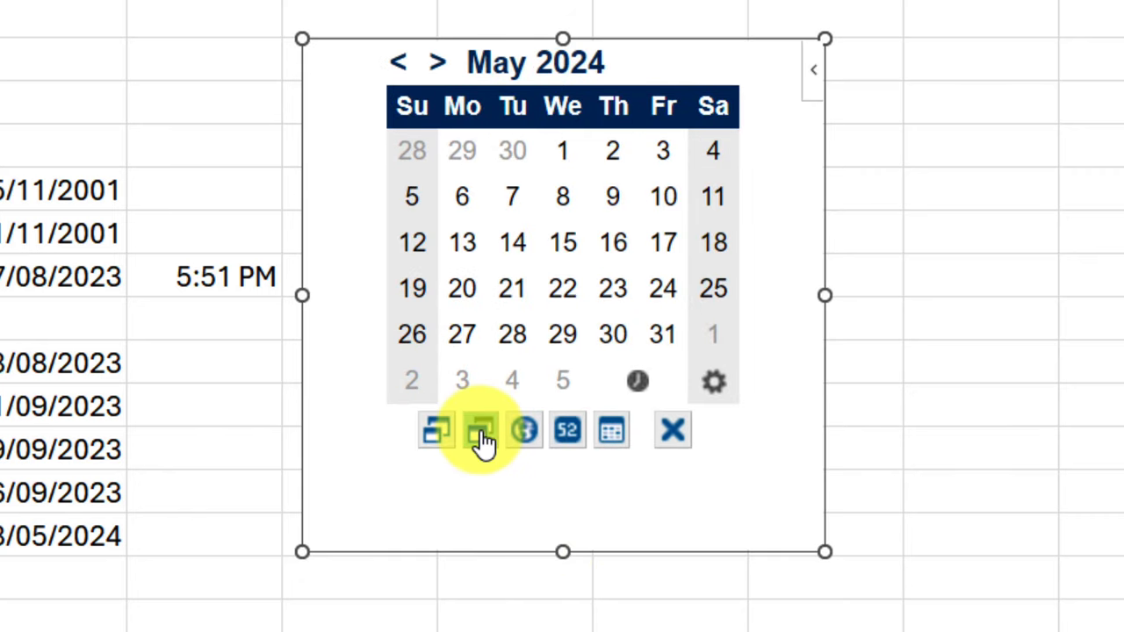
{"action": "left_click", "coordinate": [481, 429]}
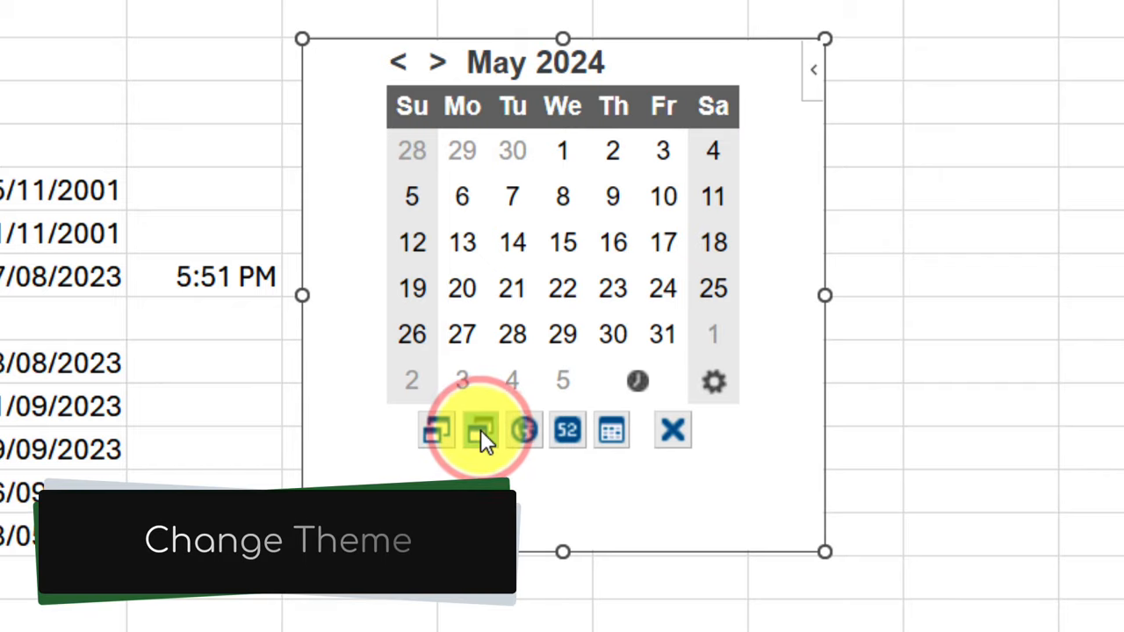
{"action": "left_click", "coordinate": [482, 430]}
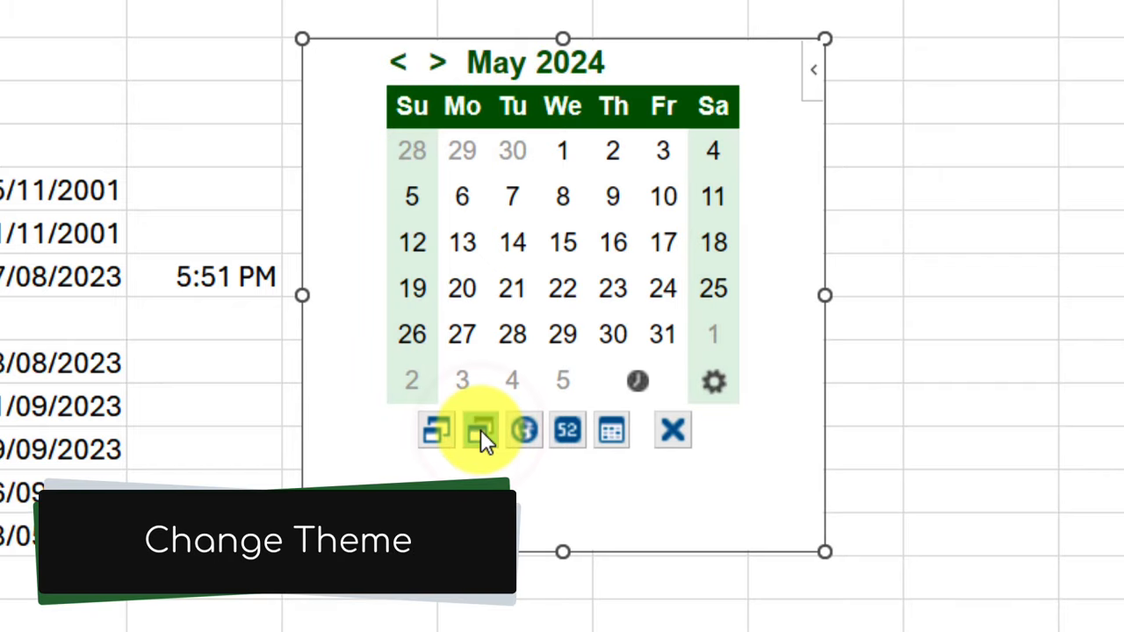
{"action": "left_click", "coordinate": [480, 431]}
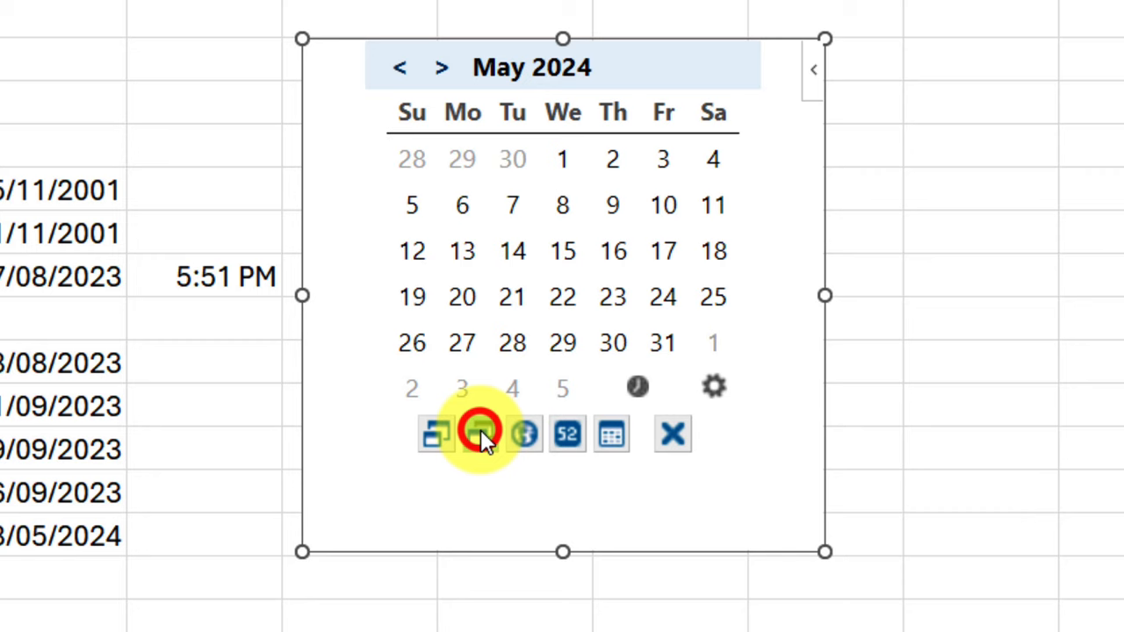
{"action": "left_click", "coordinate": [481, 433]}
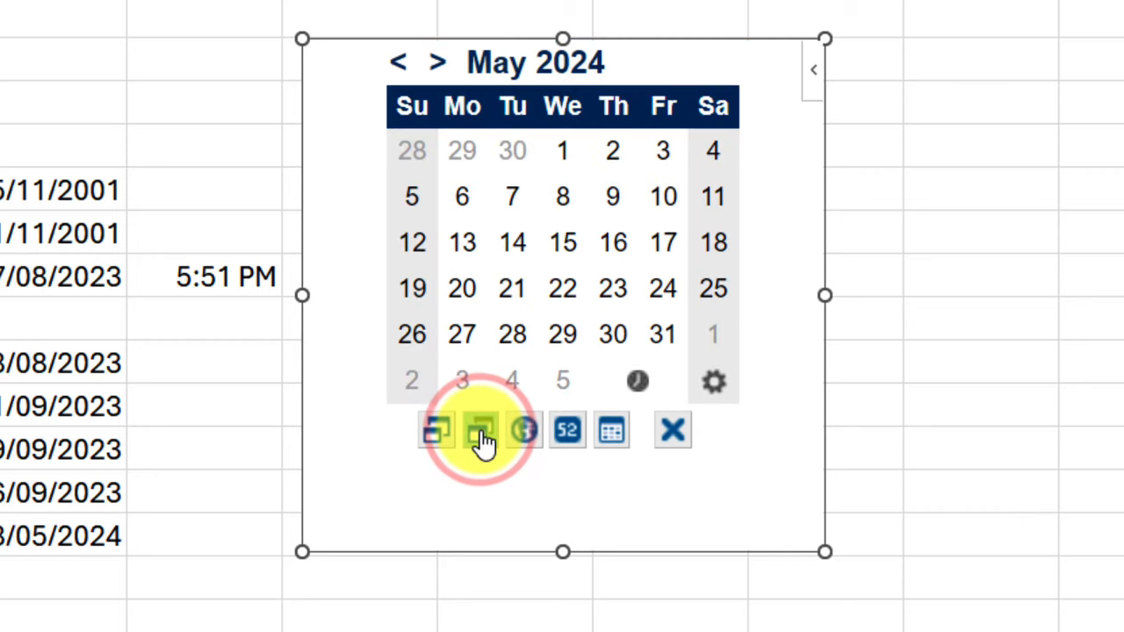
{"action": "mouse_move", "coordinate": [481, 430]}
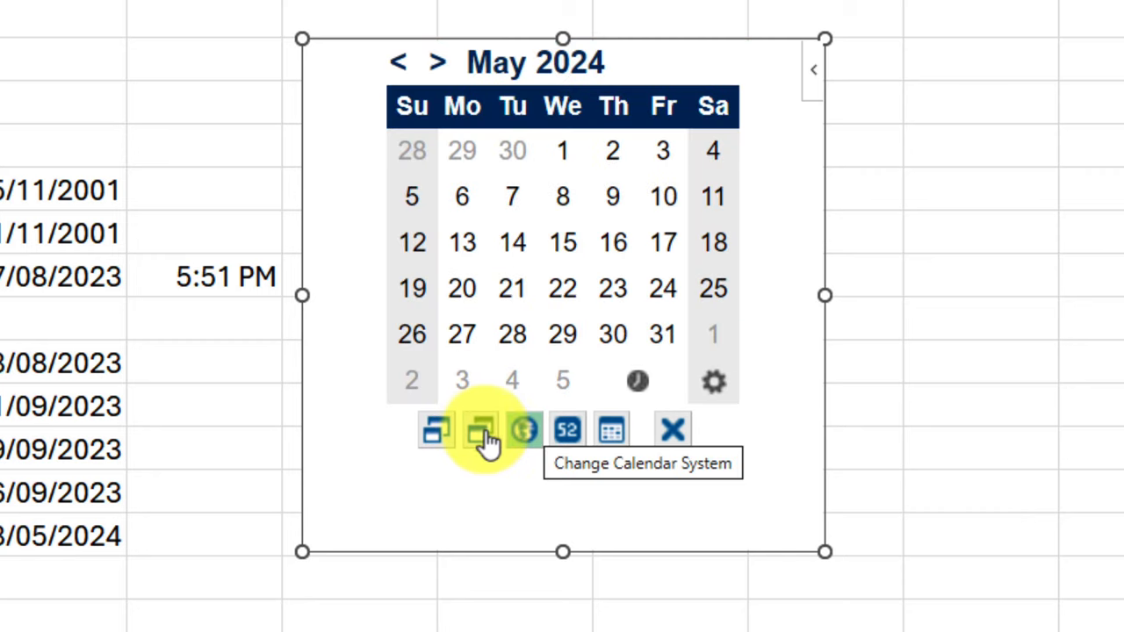
Step: Cycle calendar systems past Wed-1st and Fri-1st U.S. to ISO with Monday-first weeks
{"action": "left_click", "coordinate": [524, 429]}
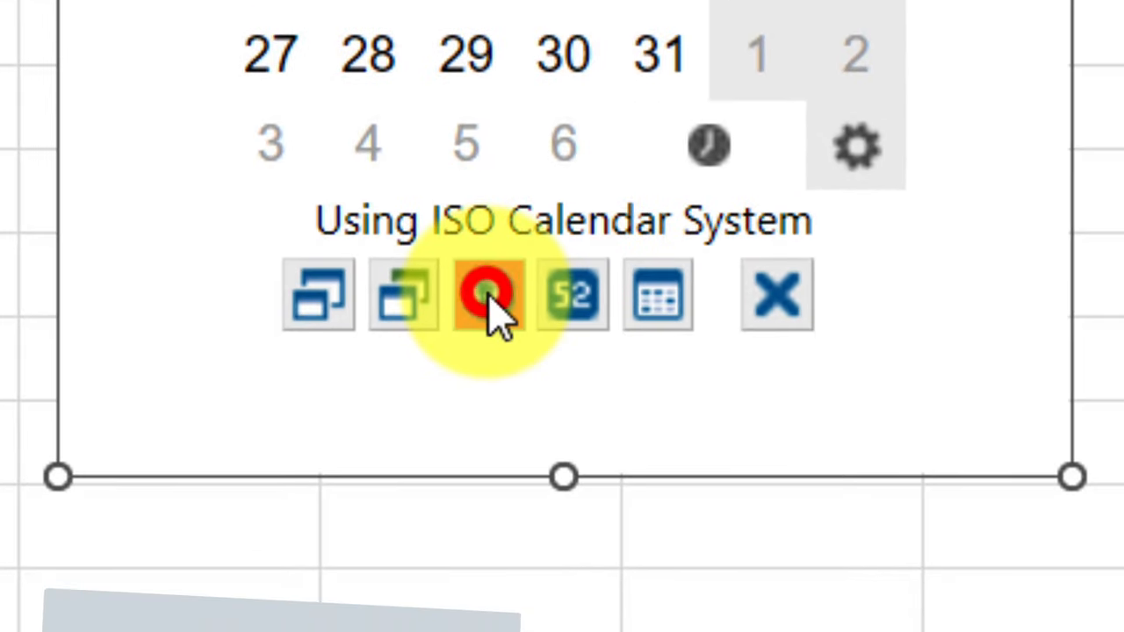
{"action": "left_click", "coordinate": [490, 294]}
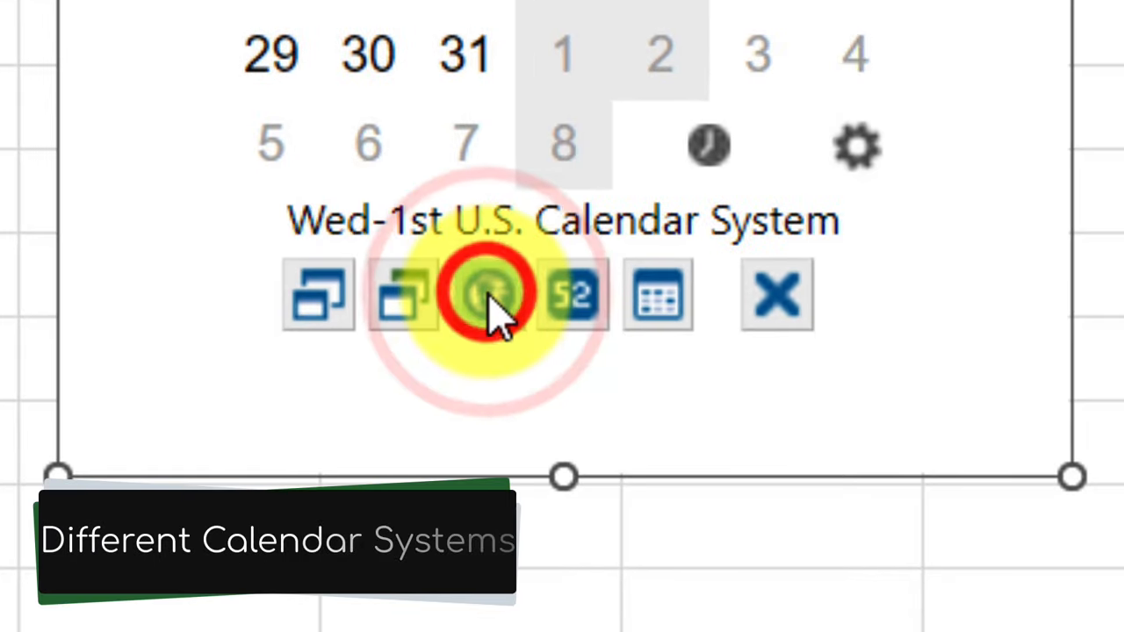
{"action": "left_click", "coordinate": [488, 295]}
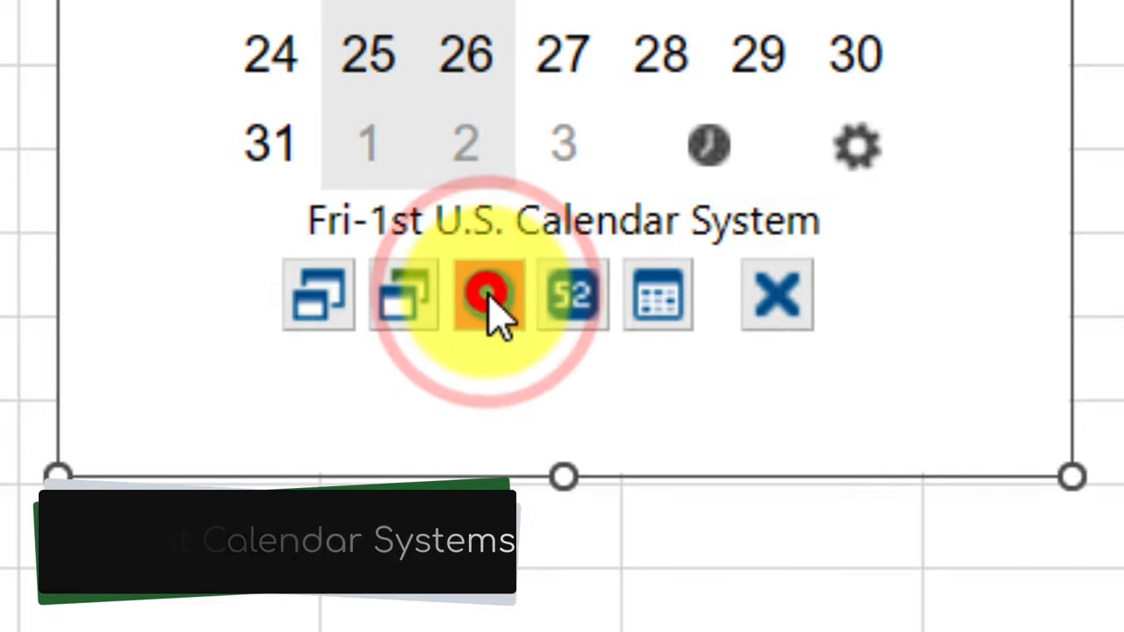
{"action": "left_click", "coordinate": [490, 295]}
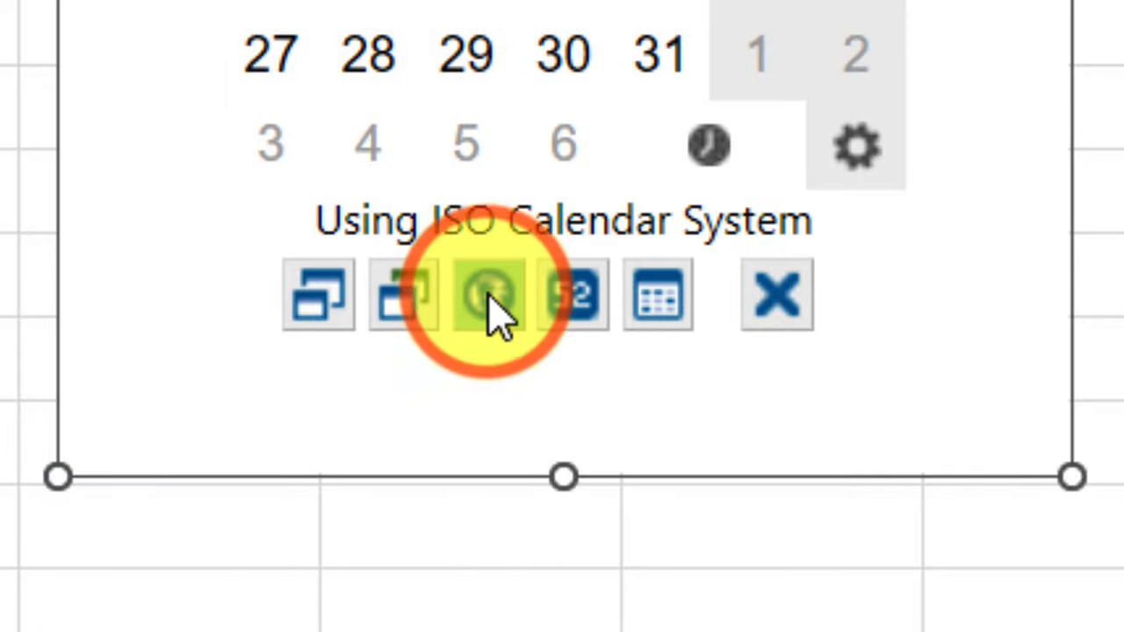
{"action": "left_click", "coordinate": [491, 294]}
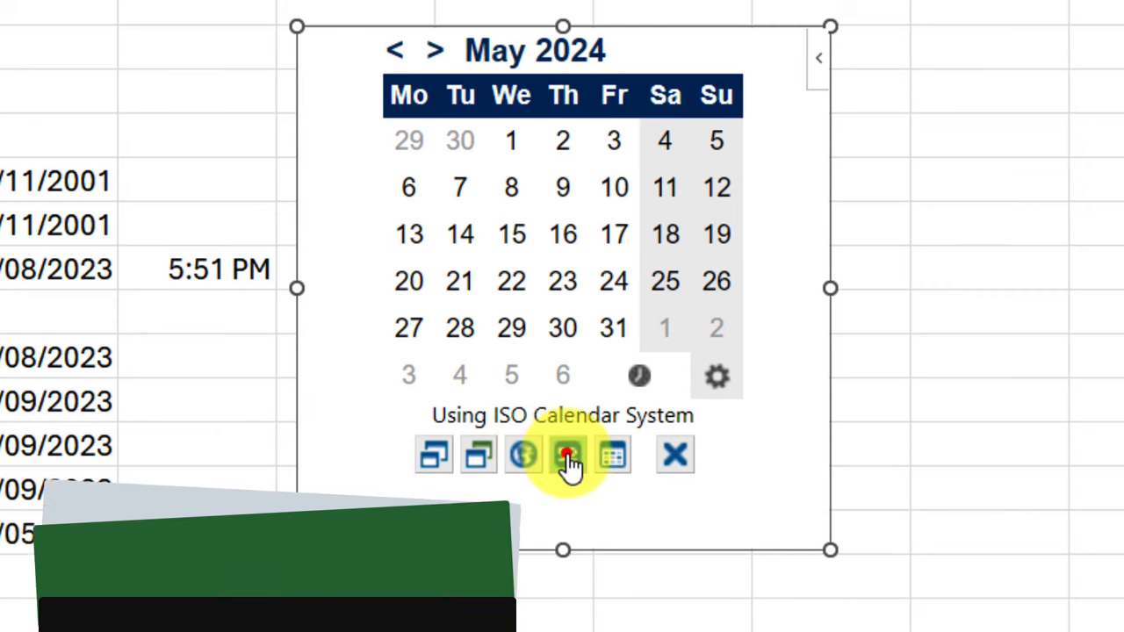
Step: Turn on week numbers (weeks 18–23) in the ISO mini calendar and close its settings panel
{"action": "left_click", "coordinate": [566, 454]}
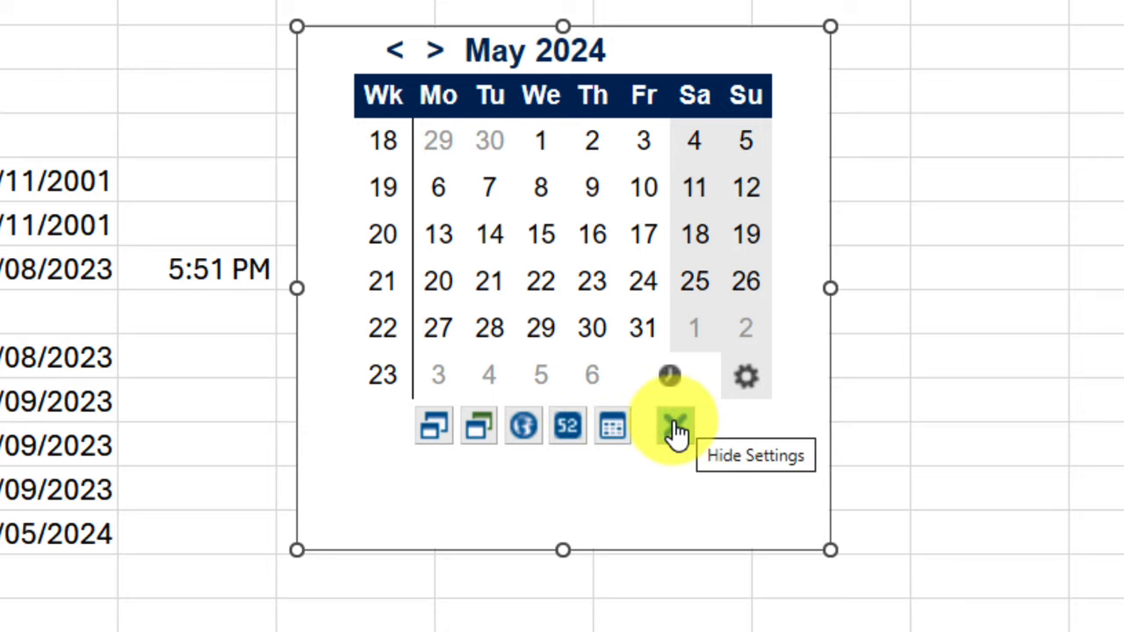
{"action": "left_click", "coordinate": [675, 426]}
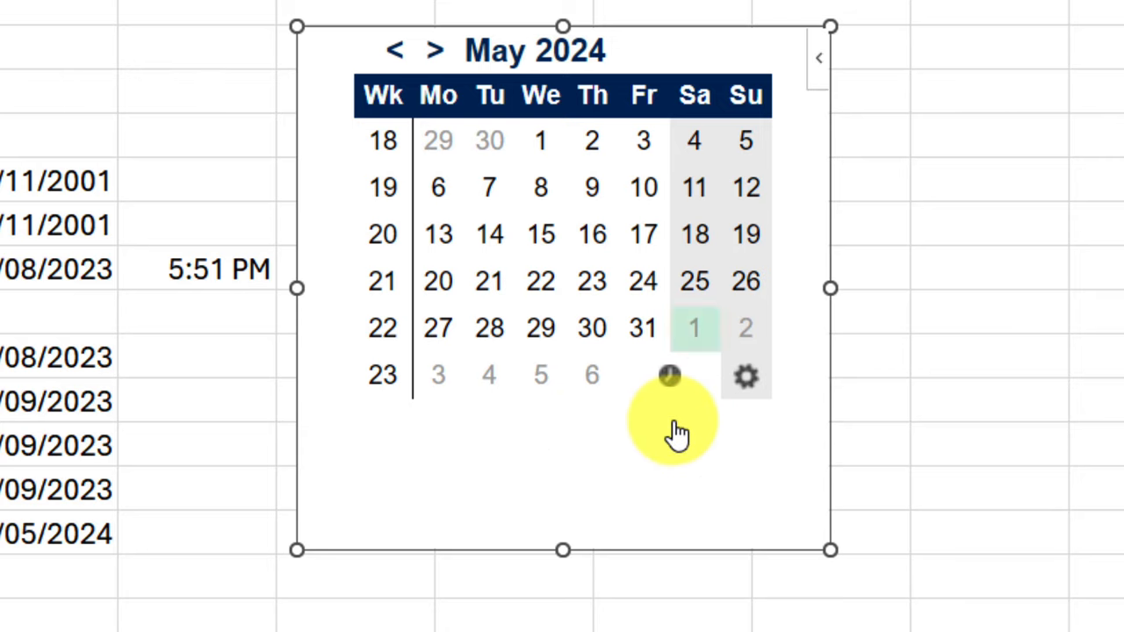